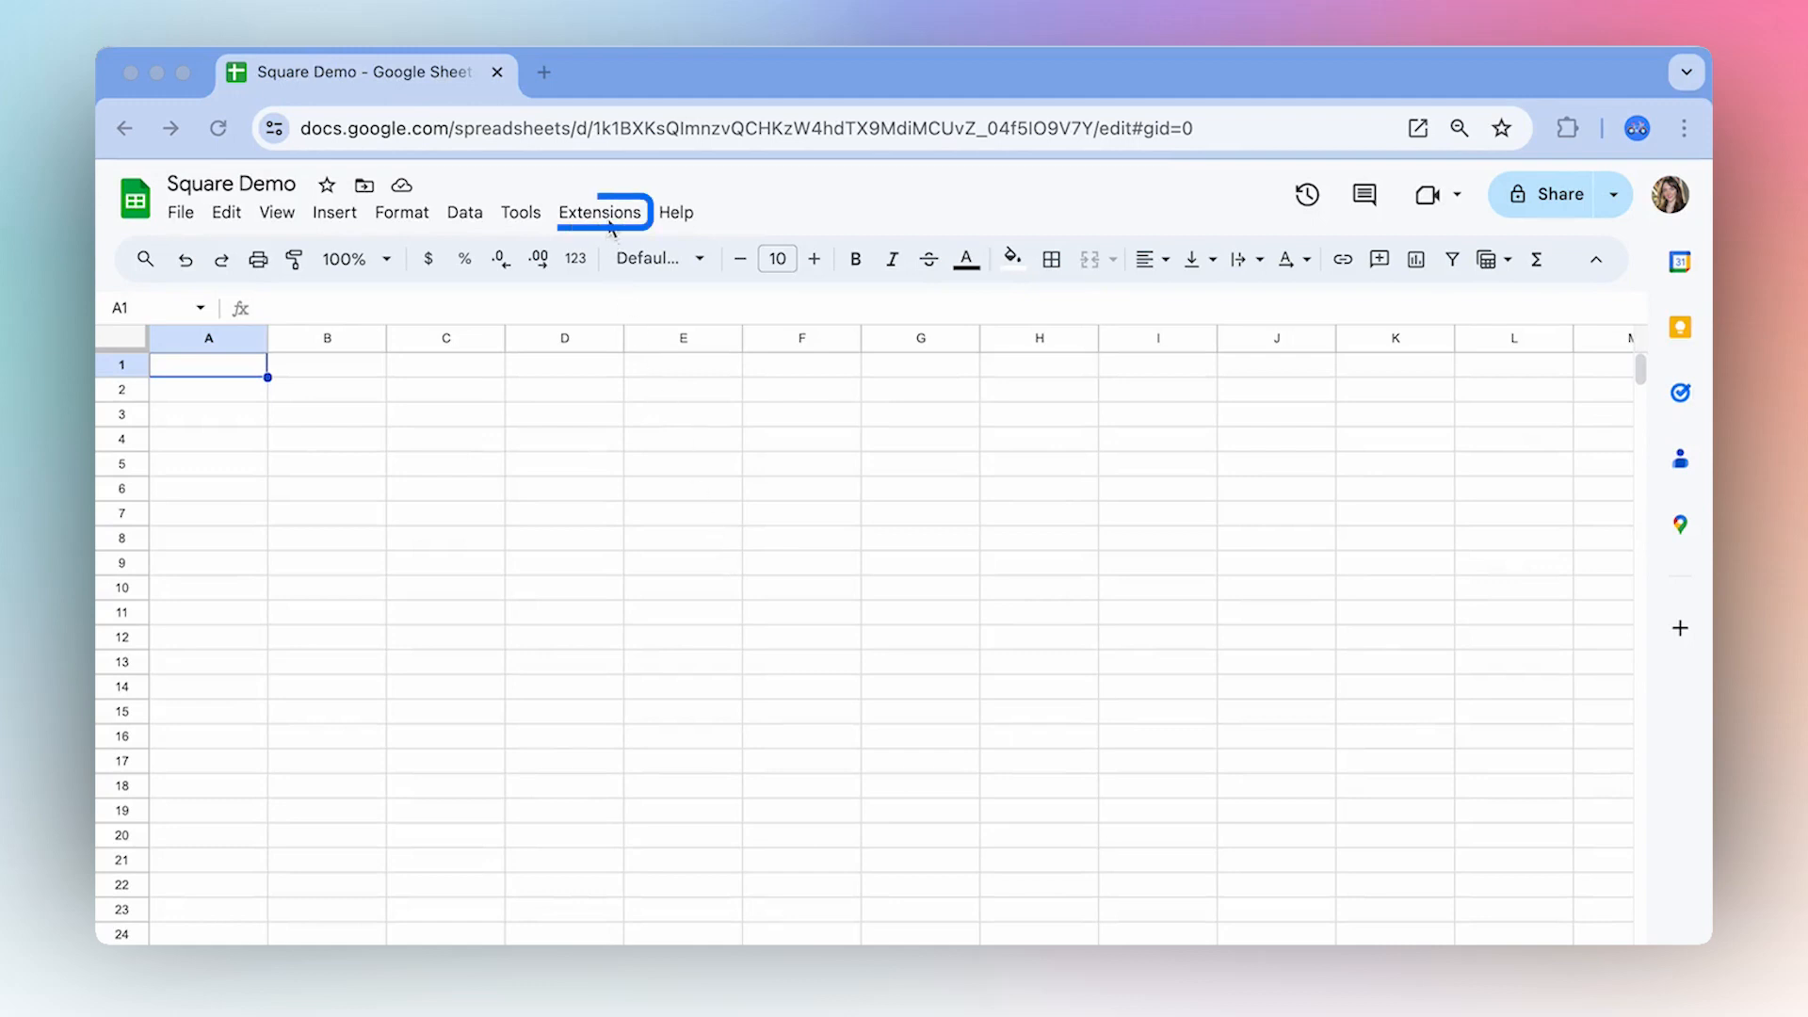
Launch the Coefficient add-on from the Extensions menu.
{"action": "left_click", "coordinate": [599, 213]}
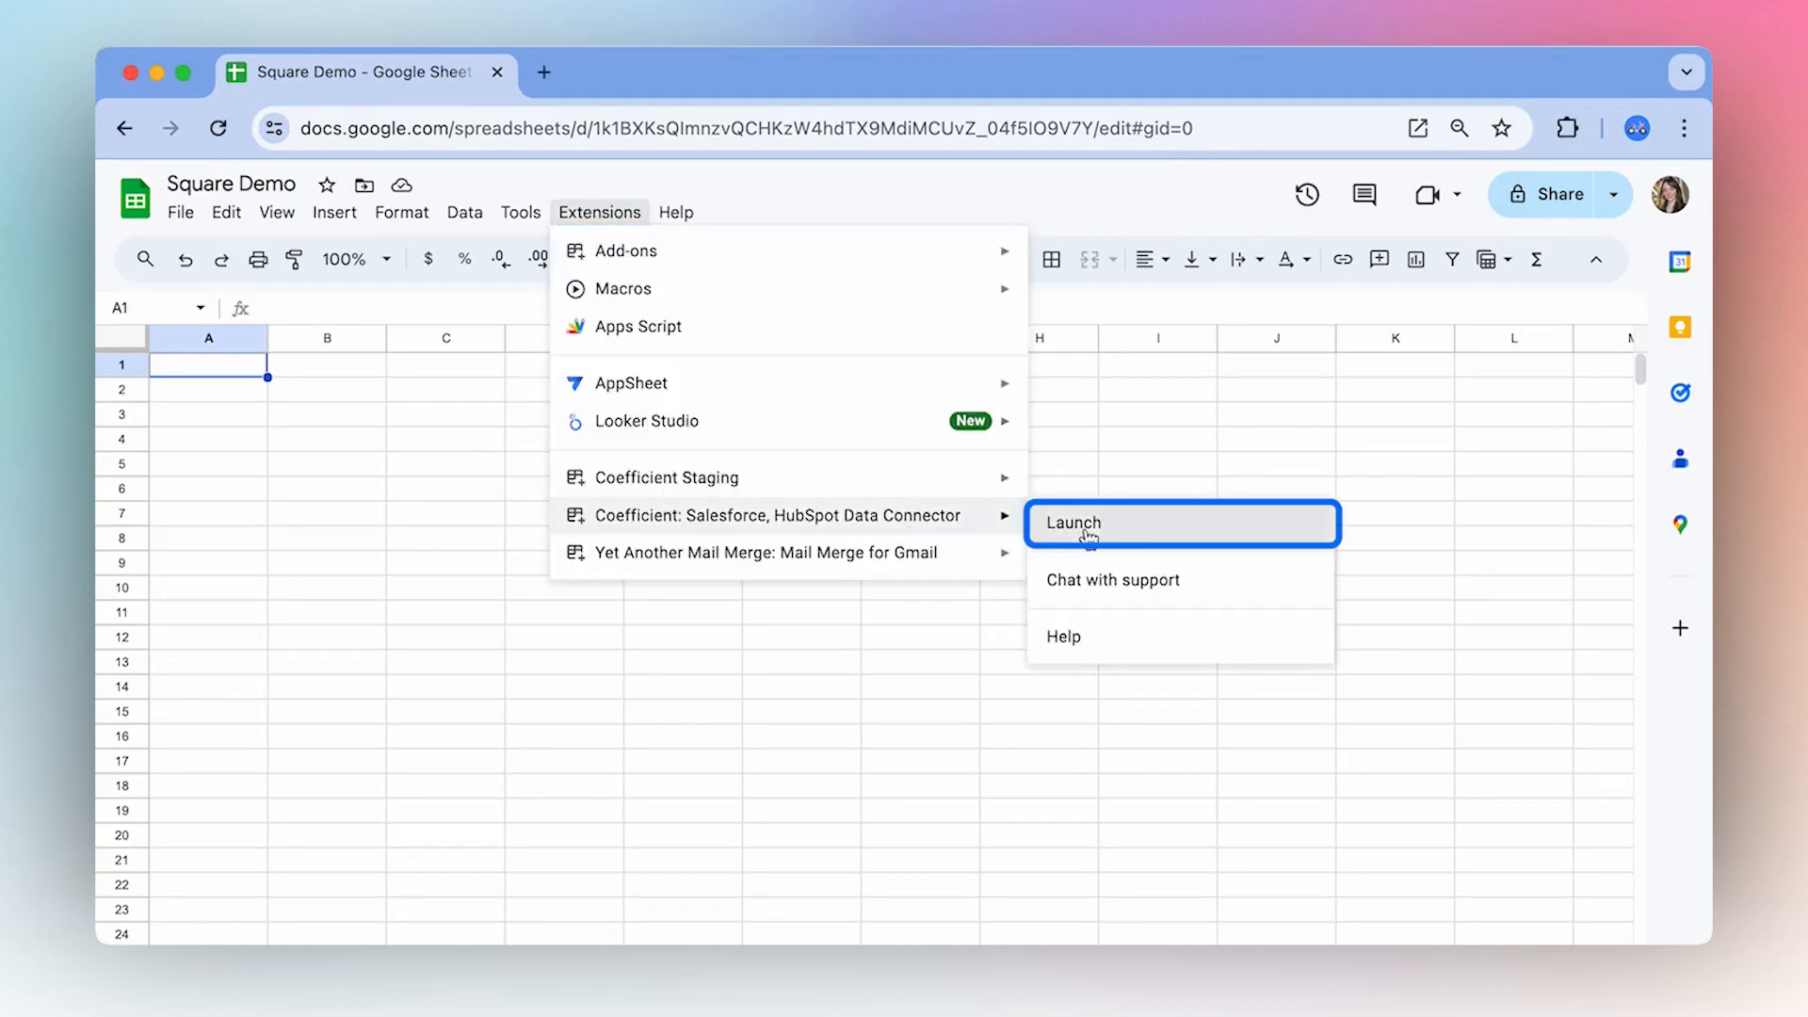
{"action": "left_click", "coordinate": [1069, 522]}
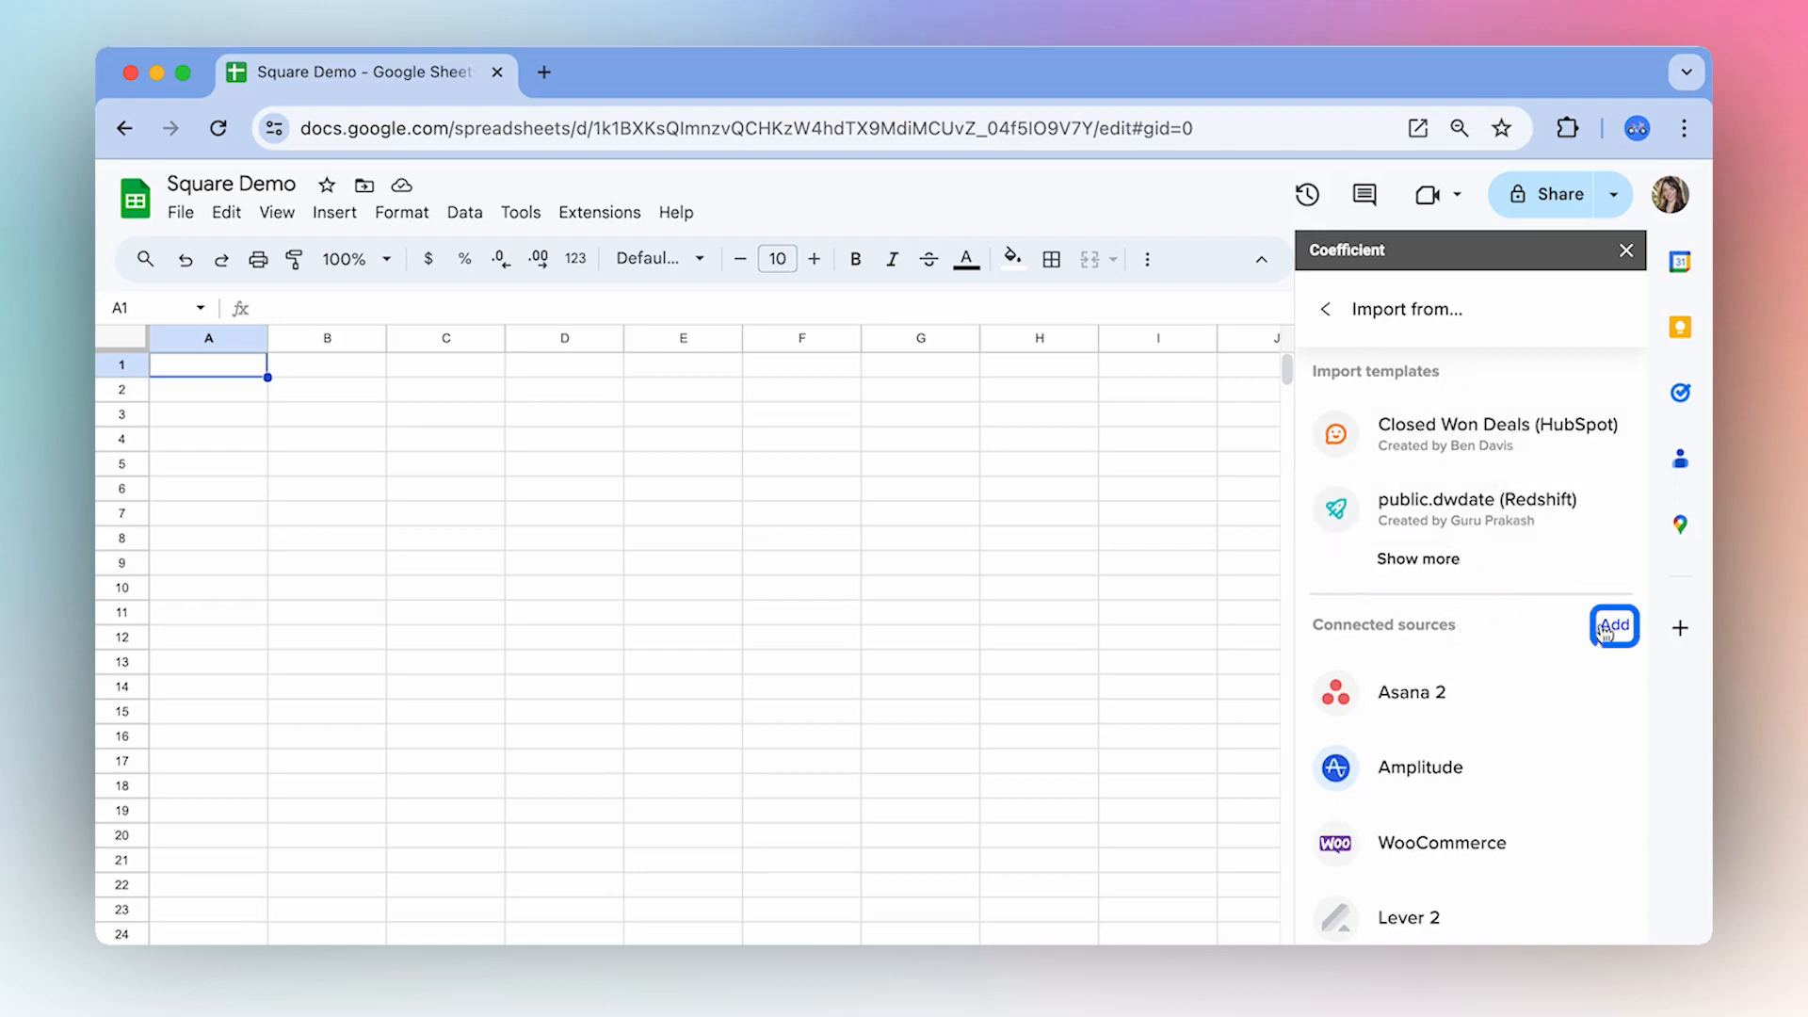
Add Square as a connected source, authorizing Coefficient and signing in to the Square account.
{"action": "left_click", "coordinate": [1612, 625]}
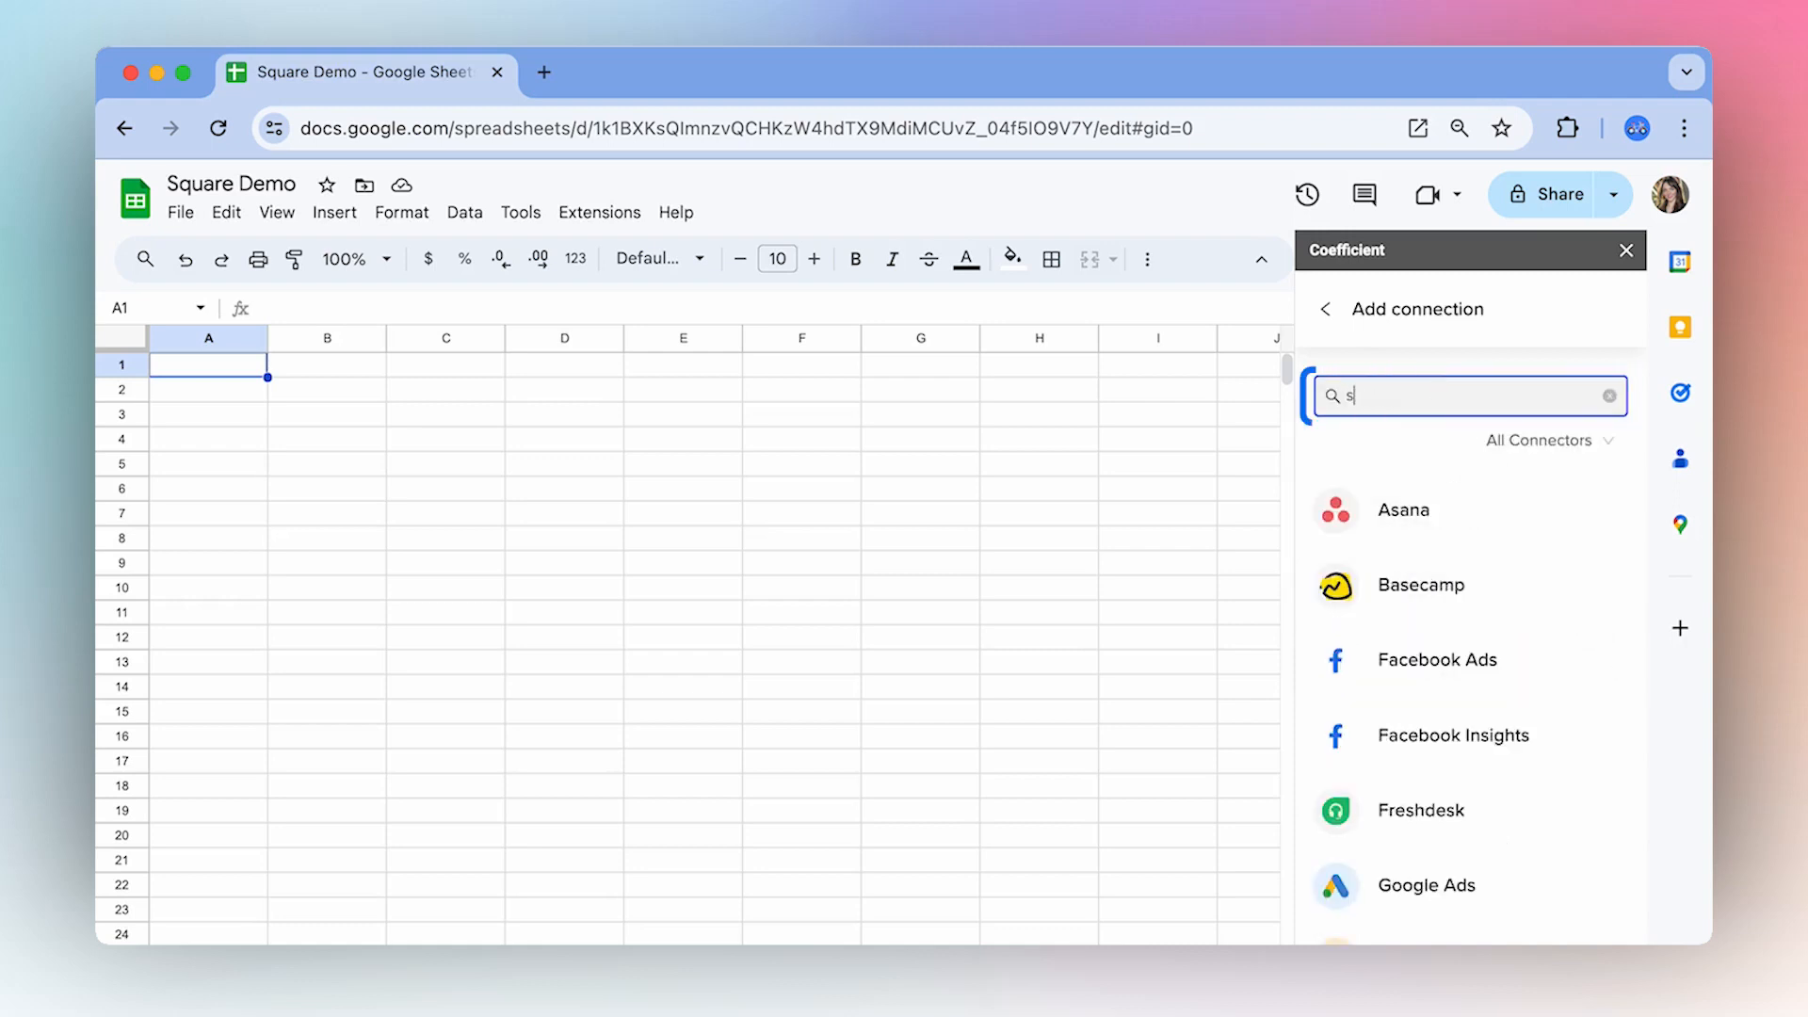
{"action": "type", "text": "qua"}
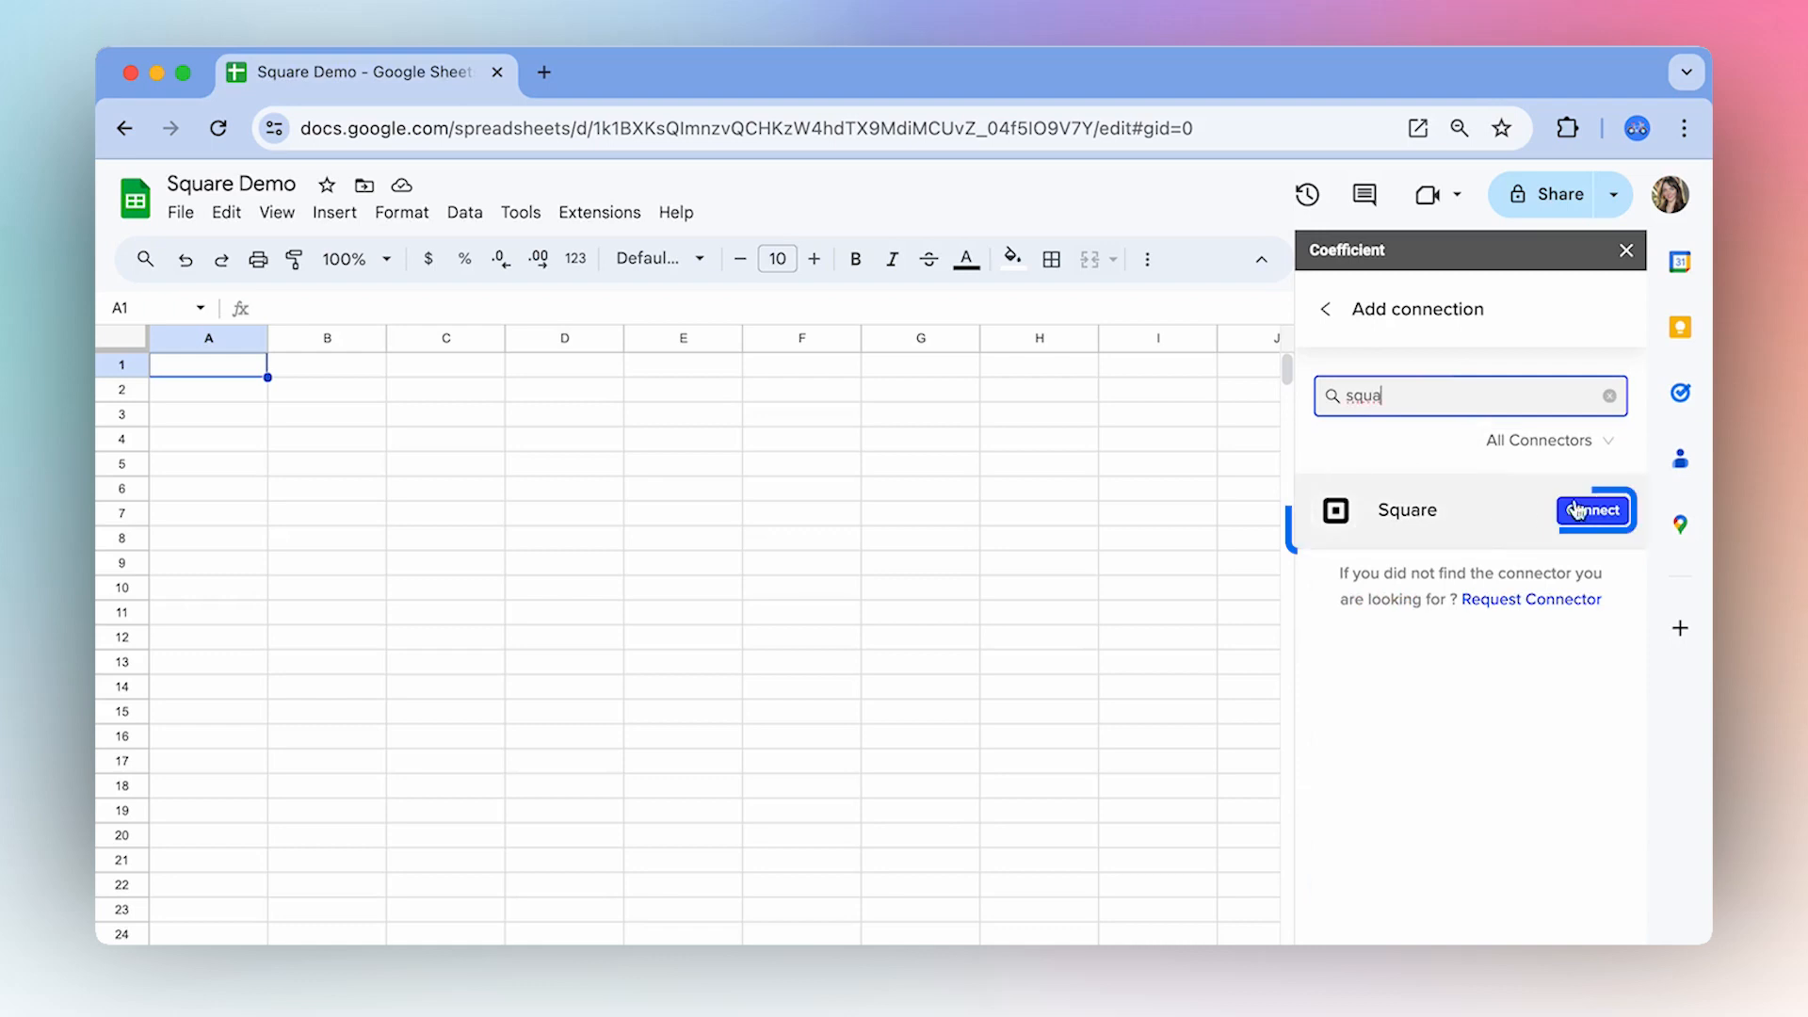
{"action": "left_click", "coordinate": [1594, 510]}
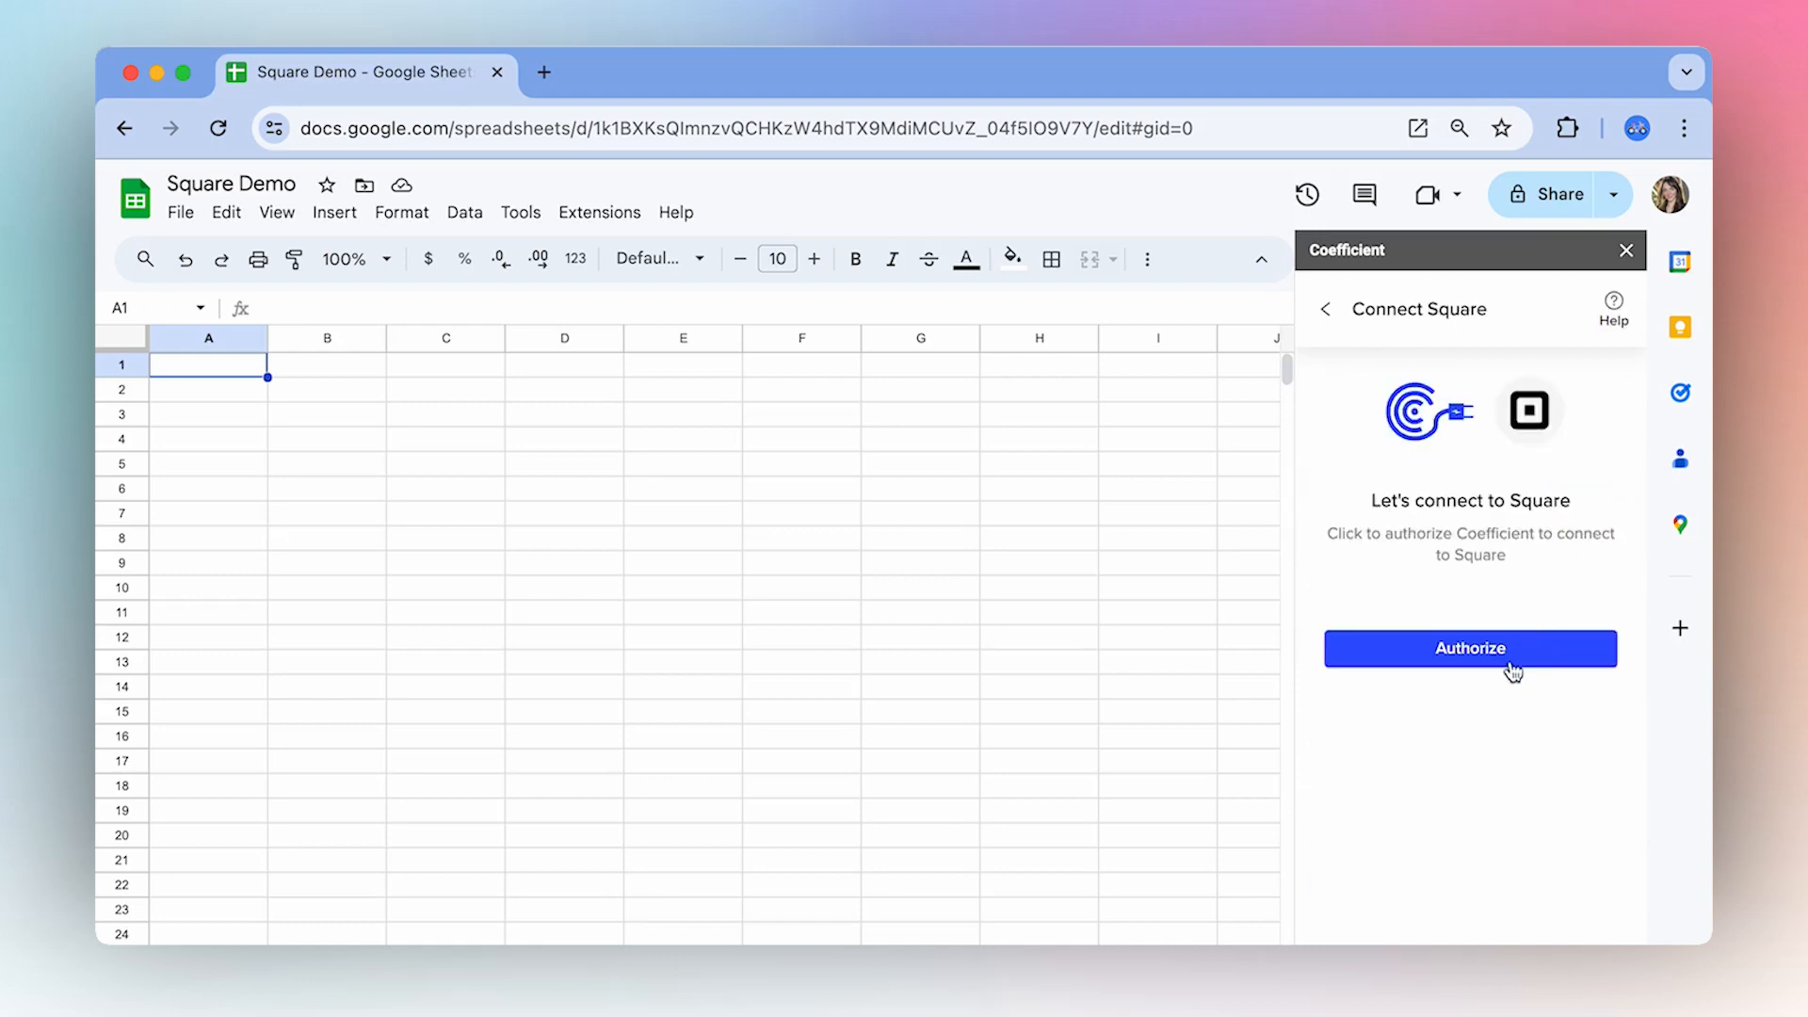
{"action": "left_click", "coordinate": [1469, 648]}
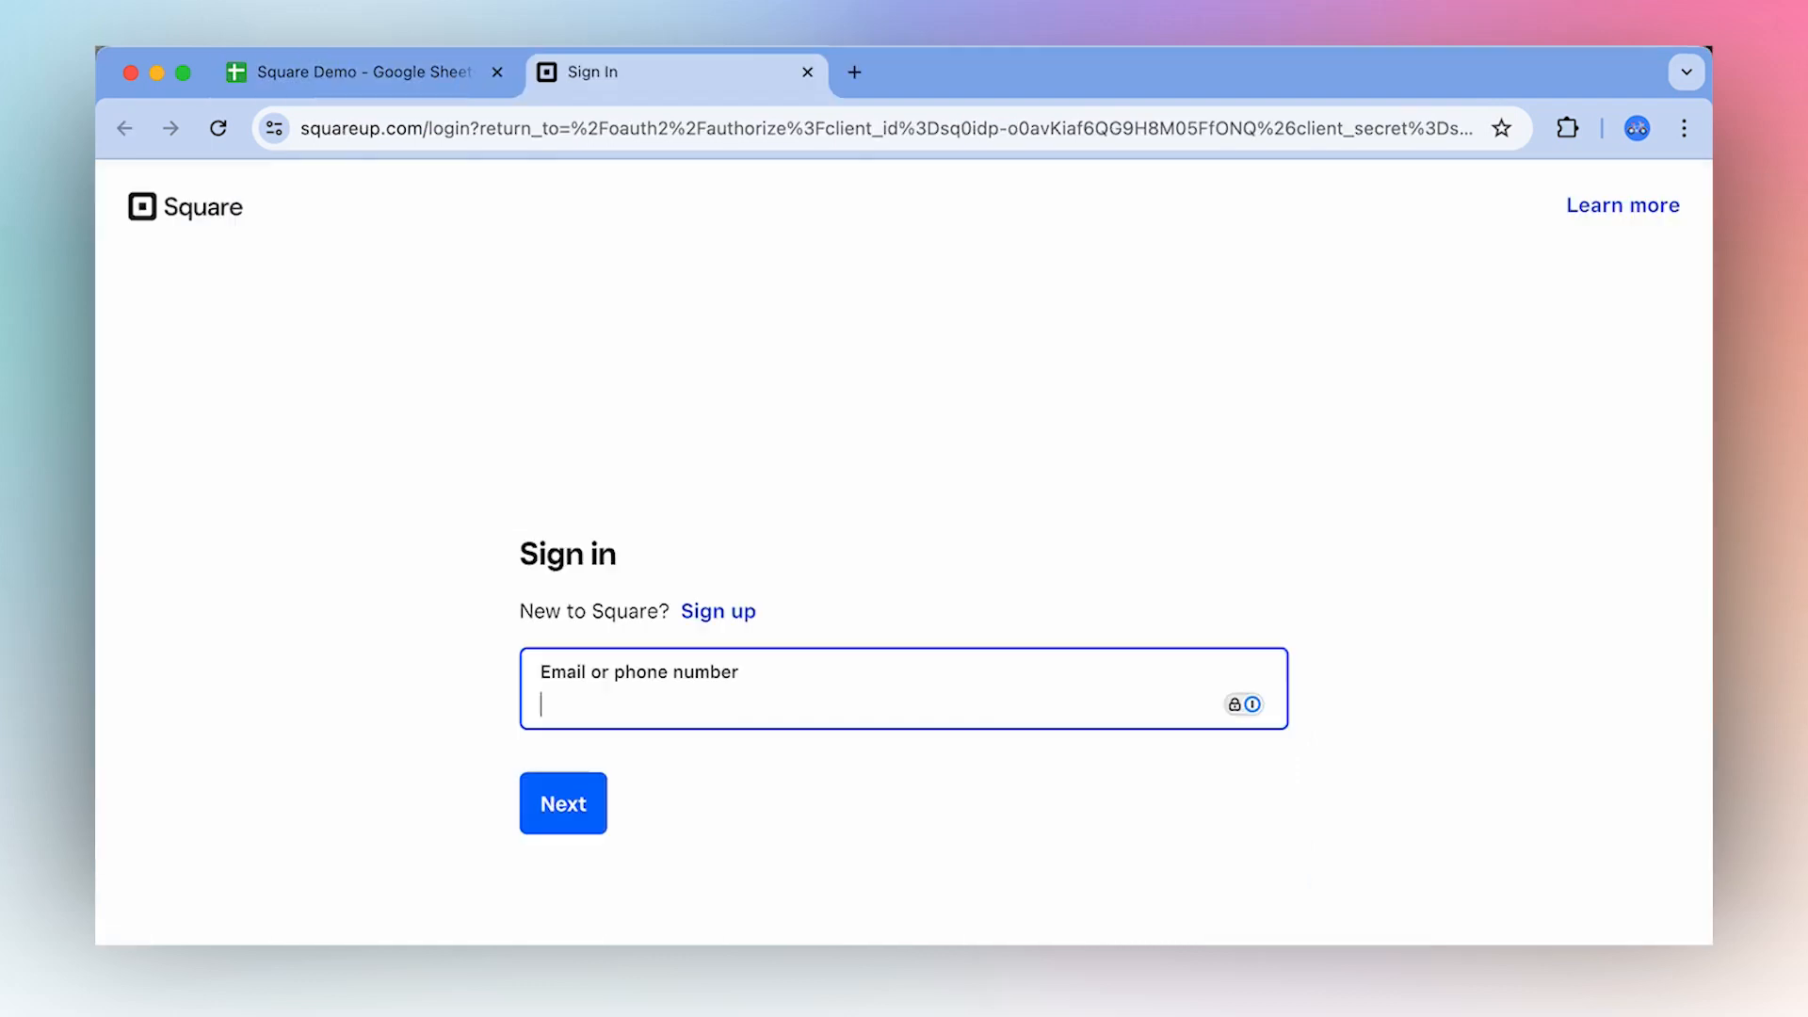
{"action": "left_click", "coordinate": [836, 691]}
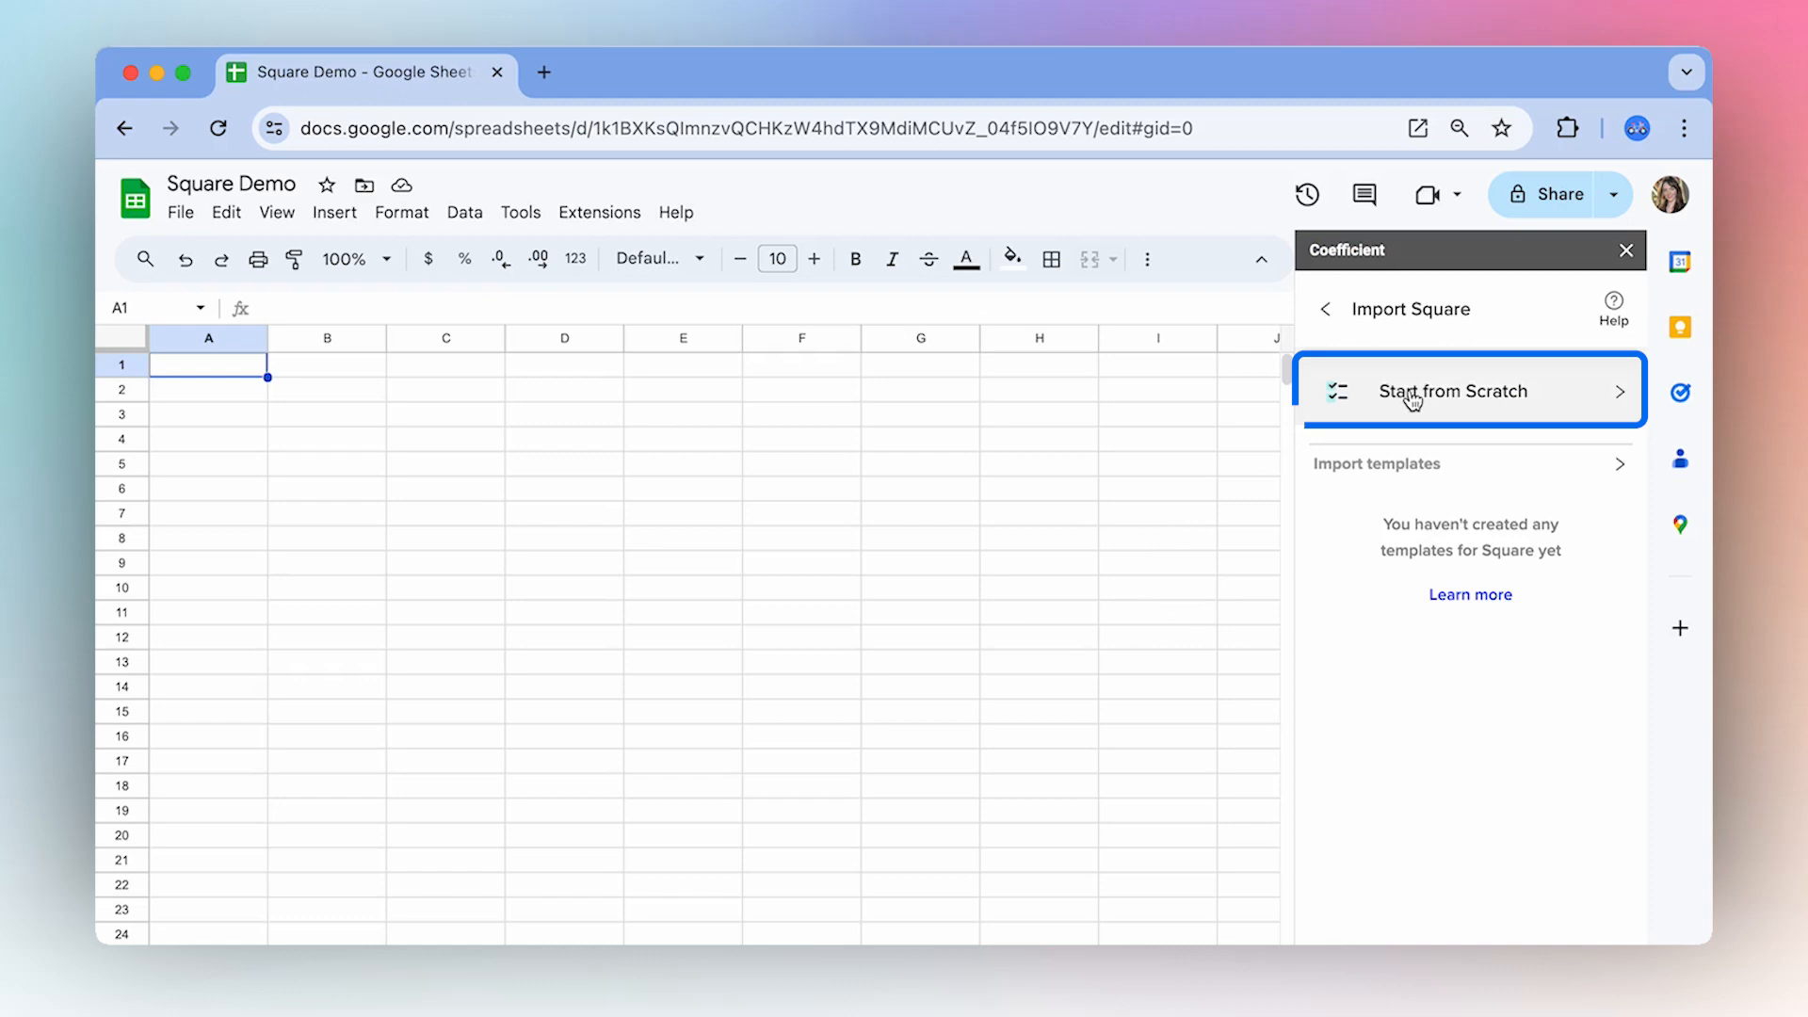
Start a from-scratch import, preview List Locations, and copy the location Id.
{"action": "left_click", "coordinate": [1452, 391]}
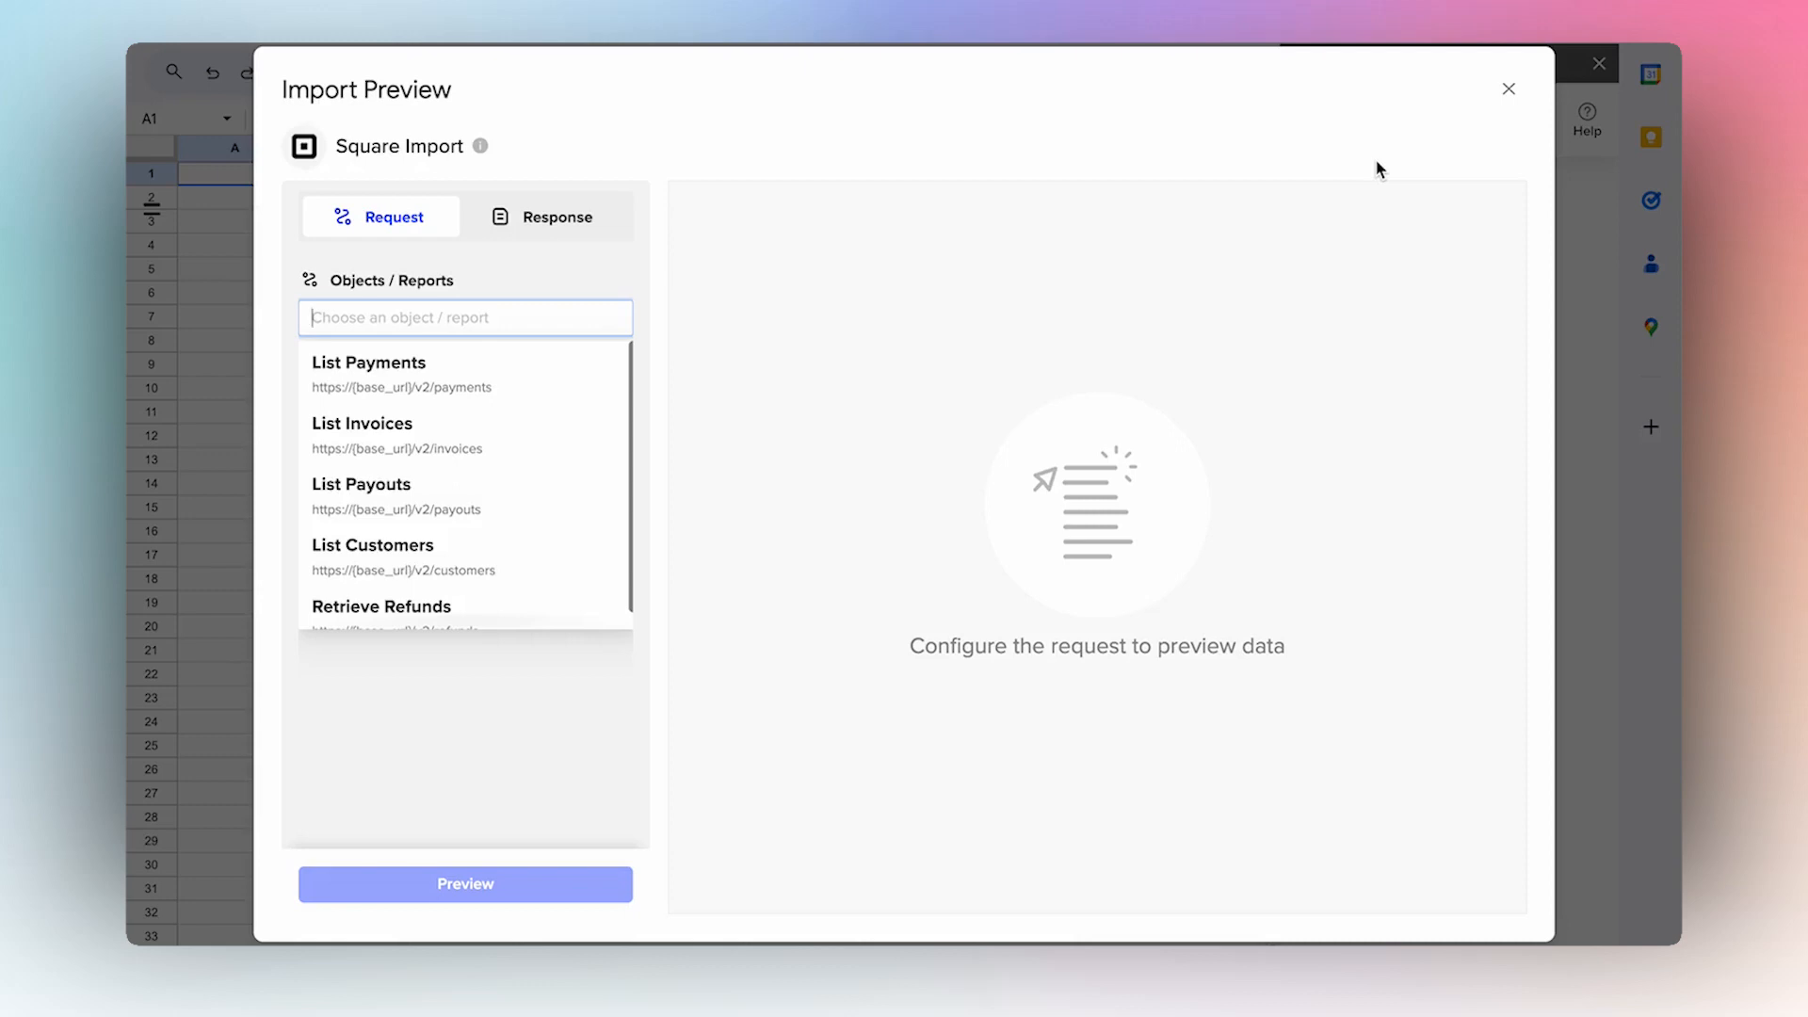
{"action": "left_click", "coordinate": [465, 316]}
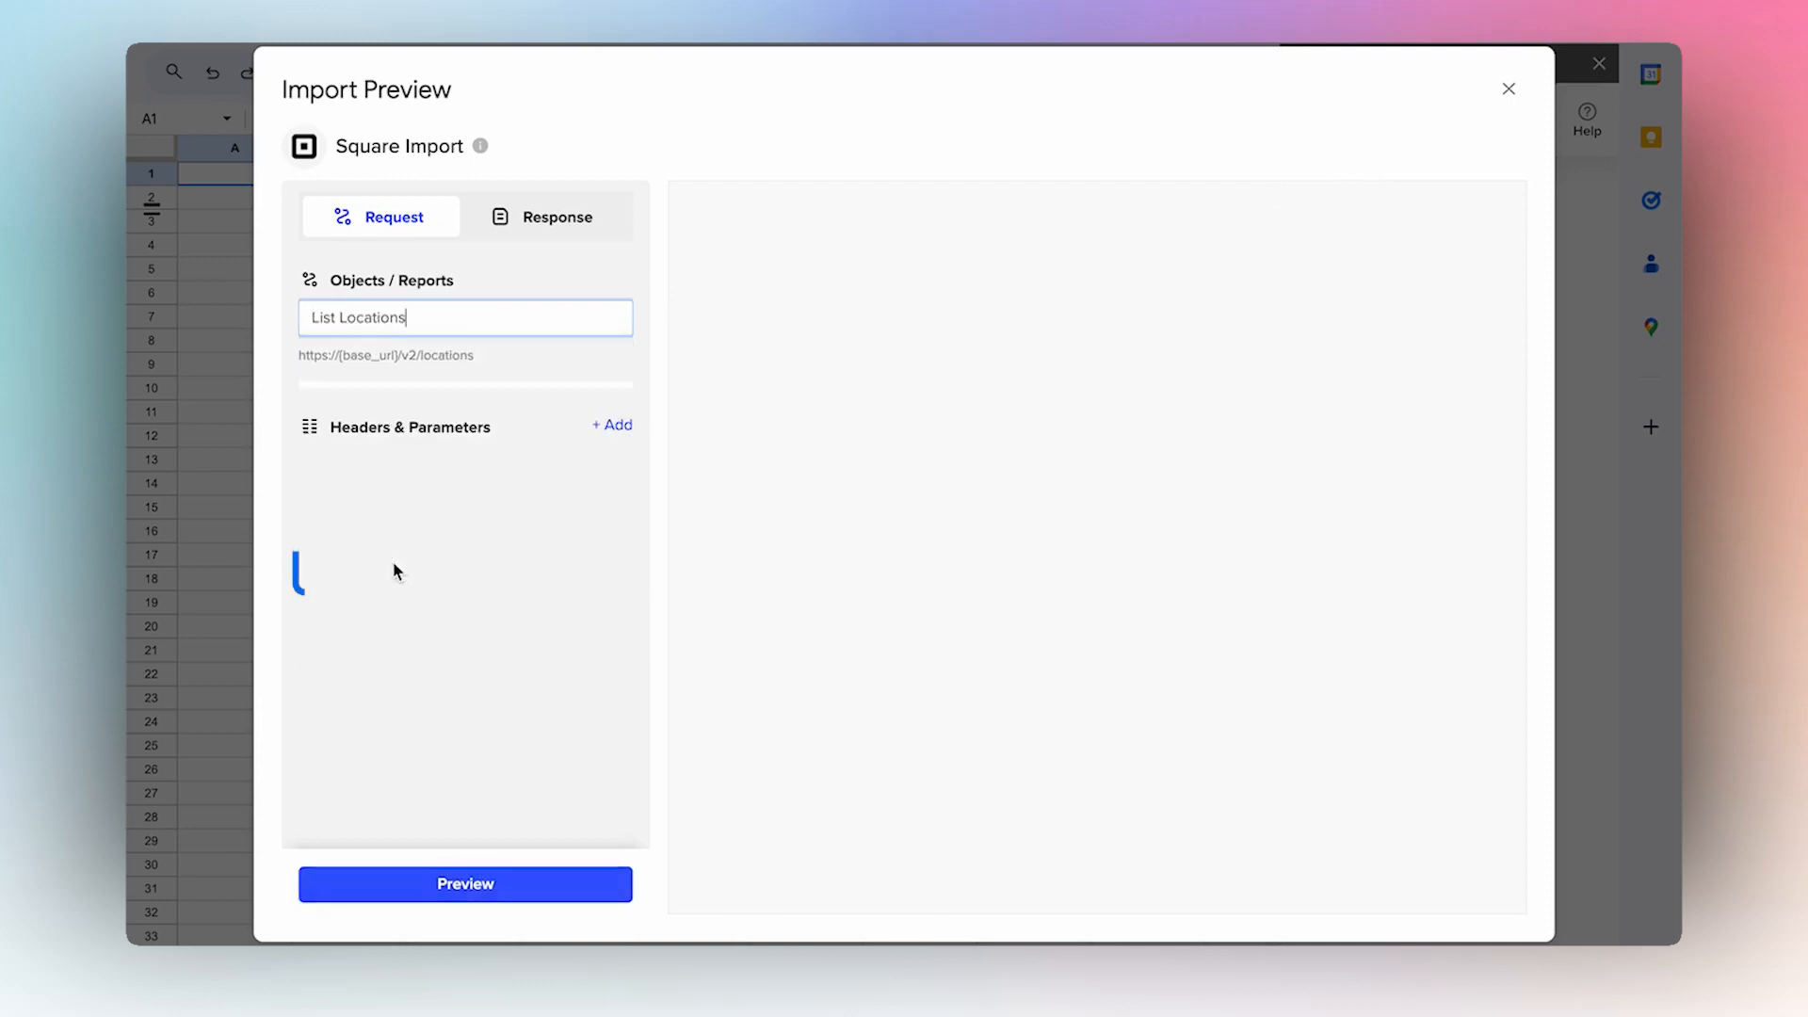
{"action": "left_click", "coordinate": [466, 883]}
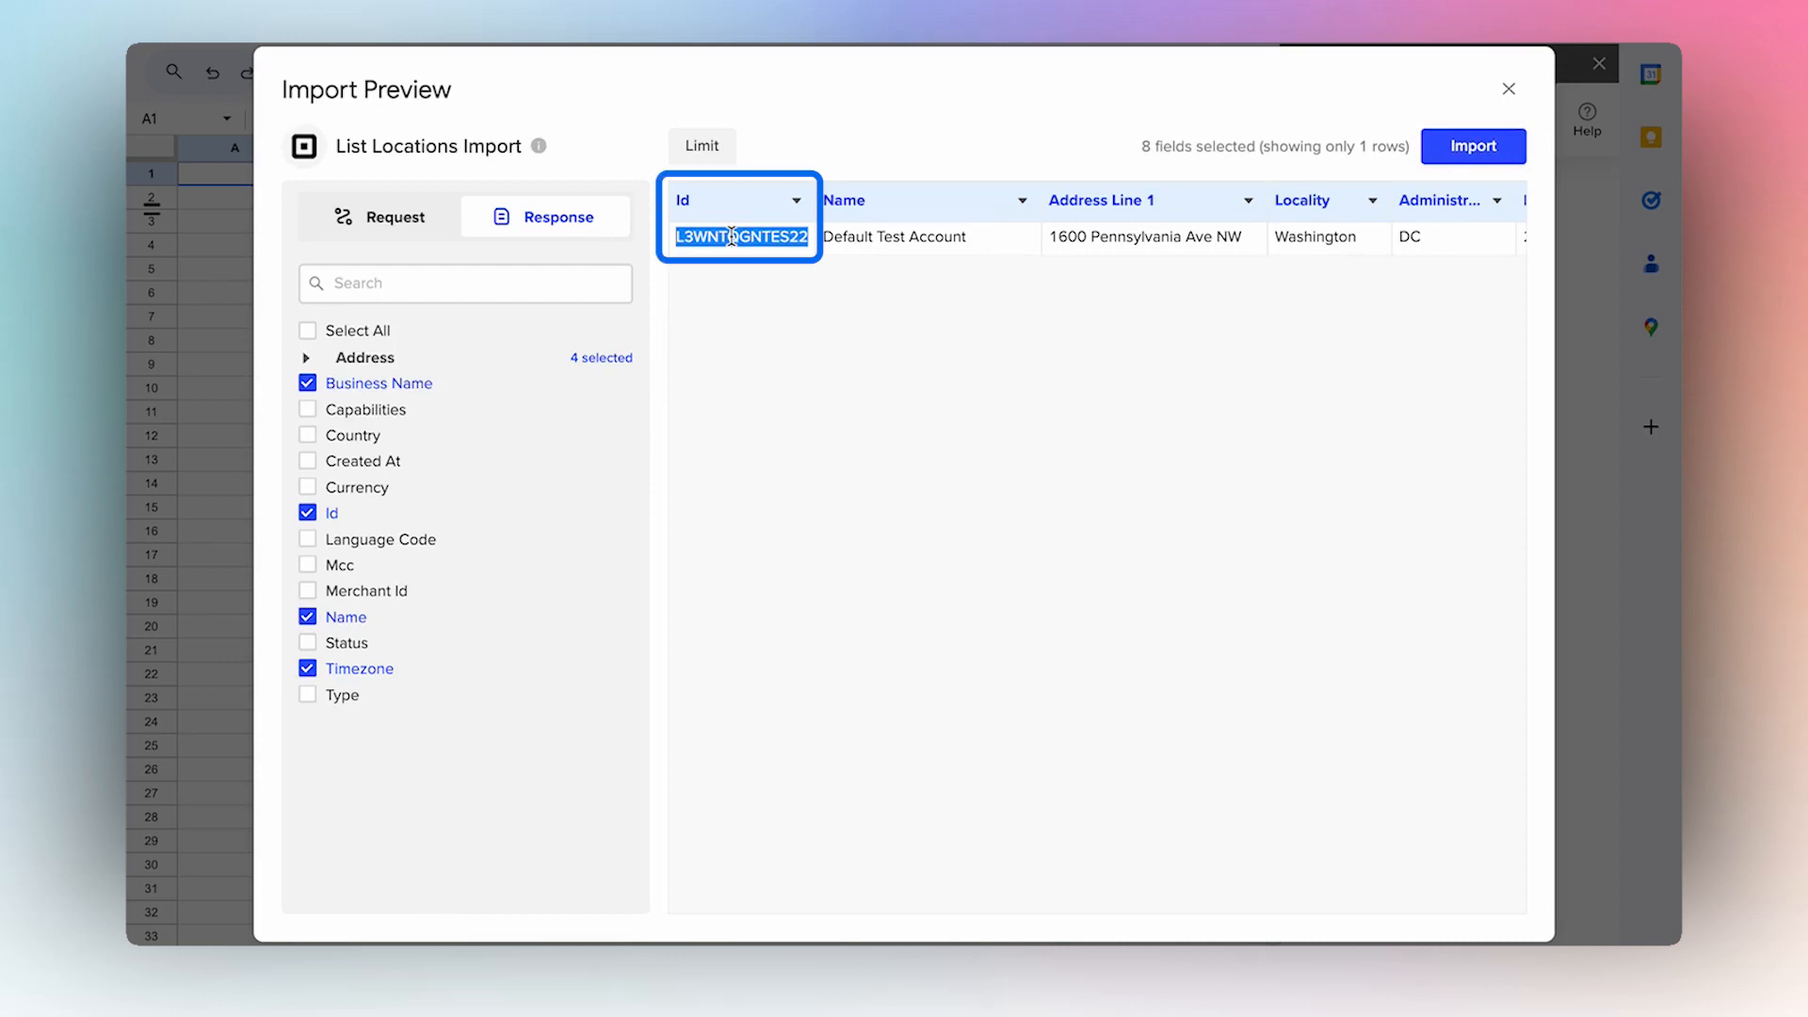
{"action": "left_click", "coordinate": [381, 217]}
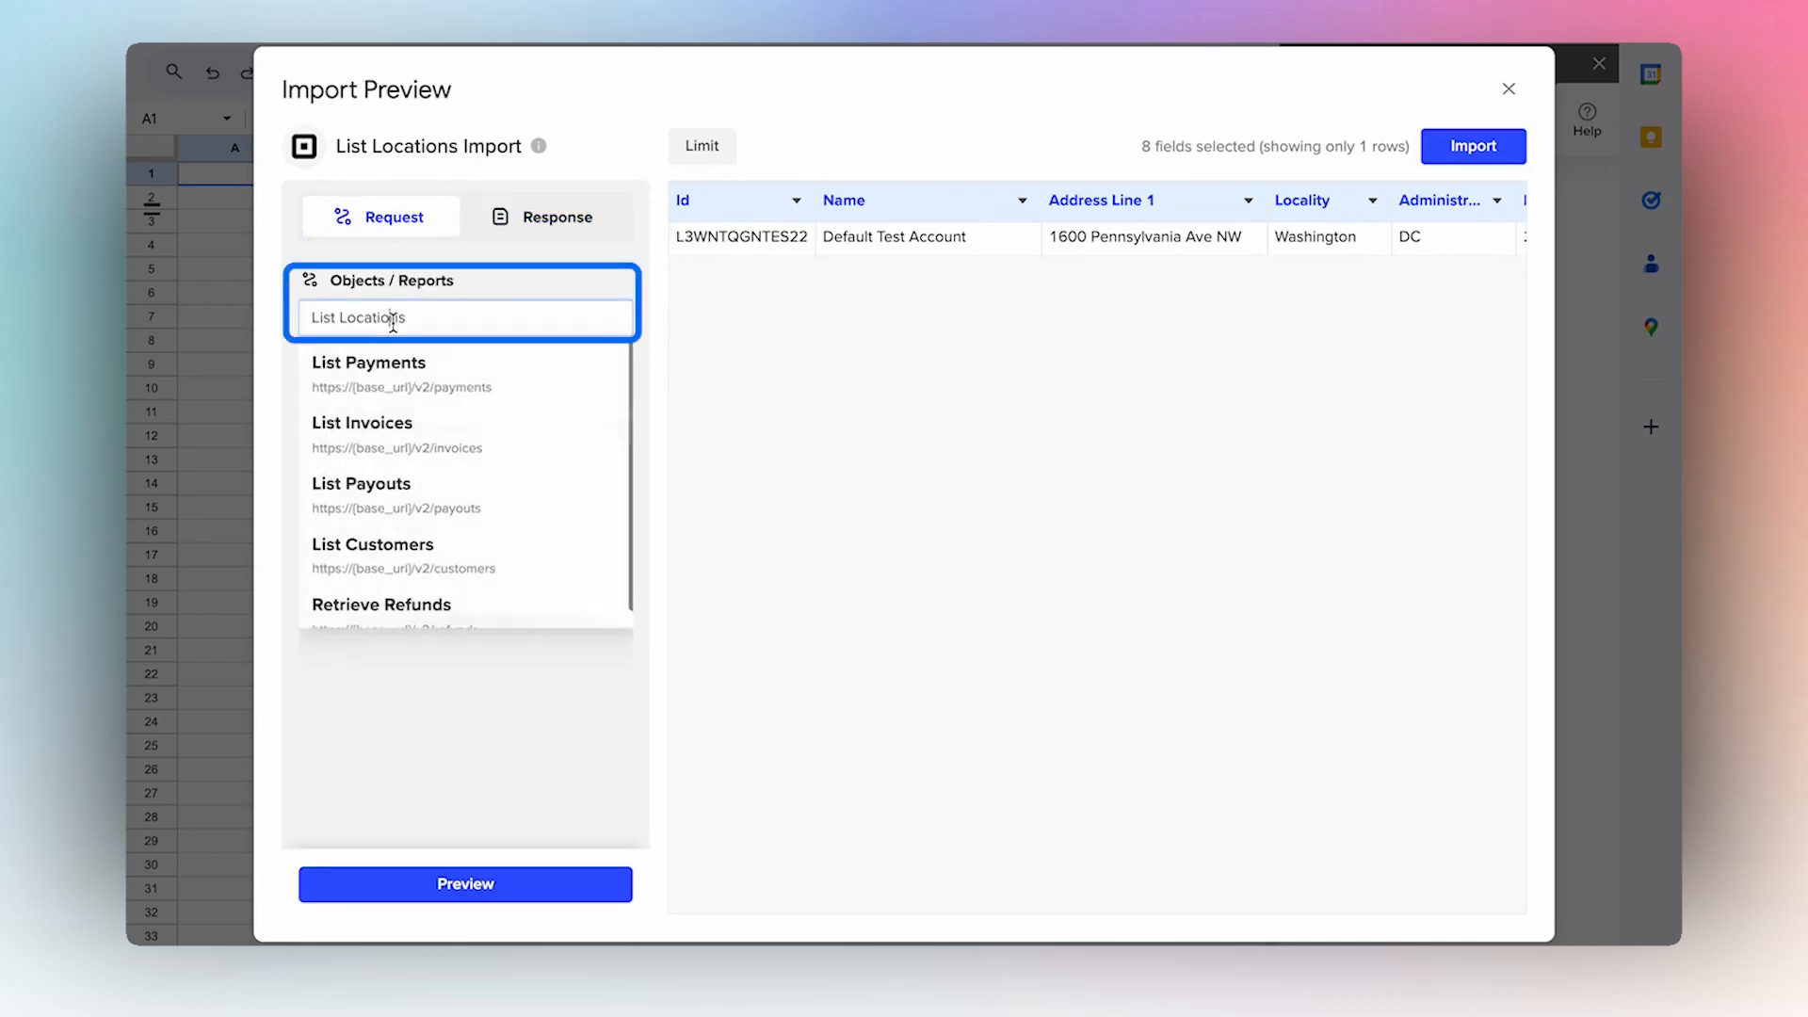
Switch the report to List Invoices for location L3WNTQGNTES22 and preview it.
{"action": "left_click", "coordinate": [362, 424]}
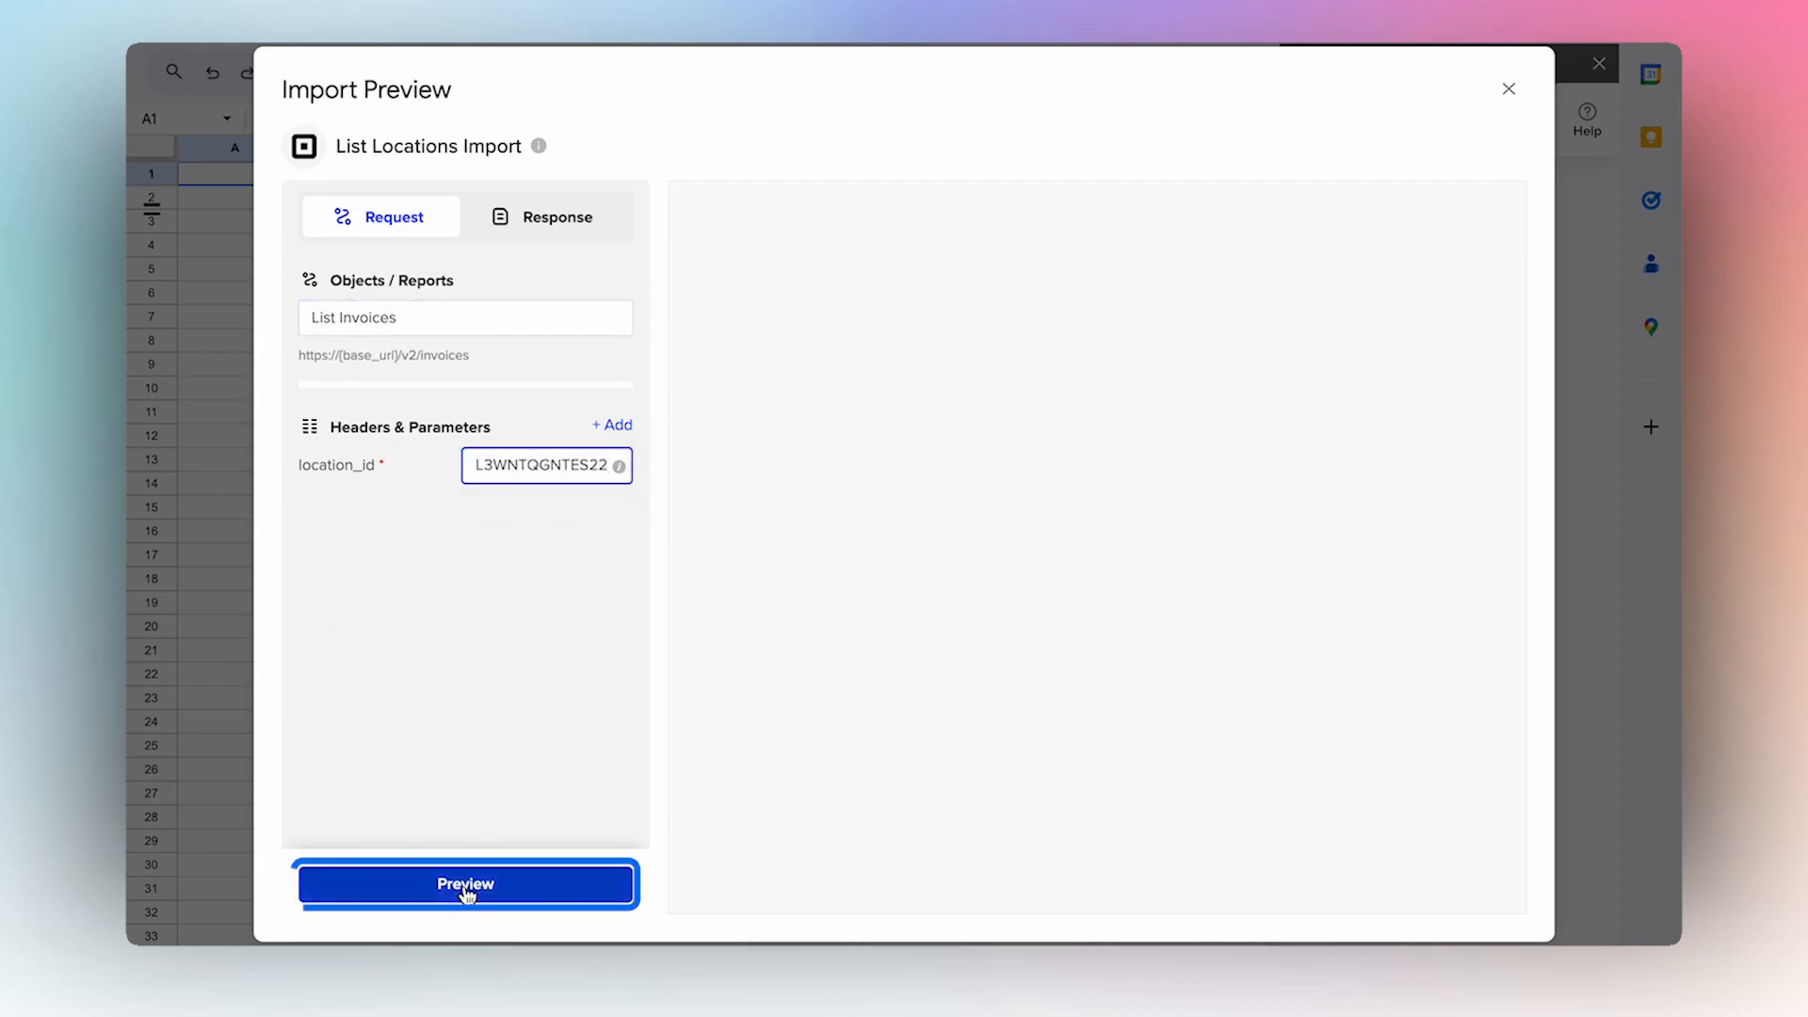
{"action": "left_click", "coordinate": [465, 883]}
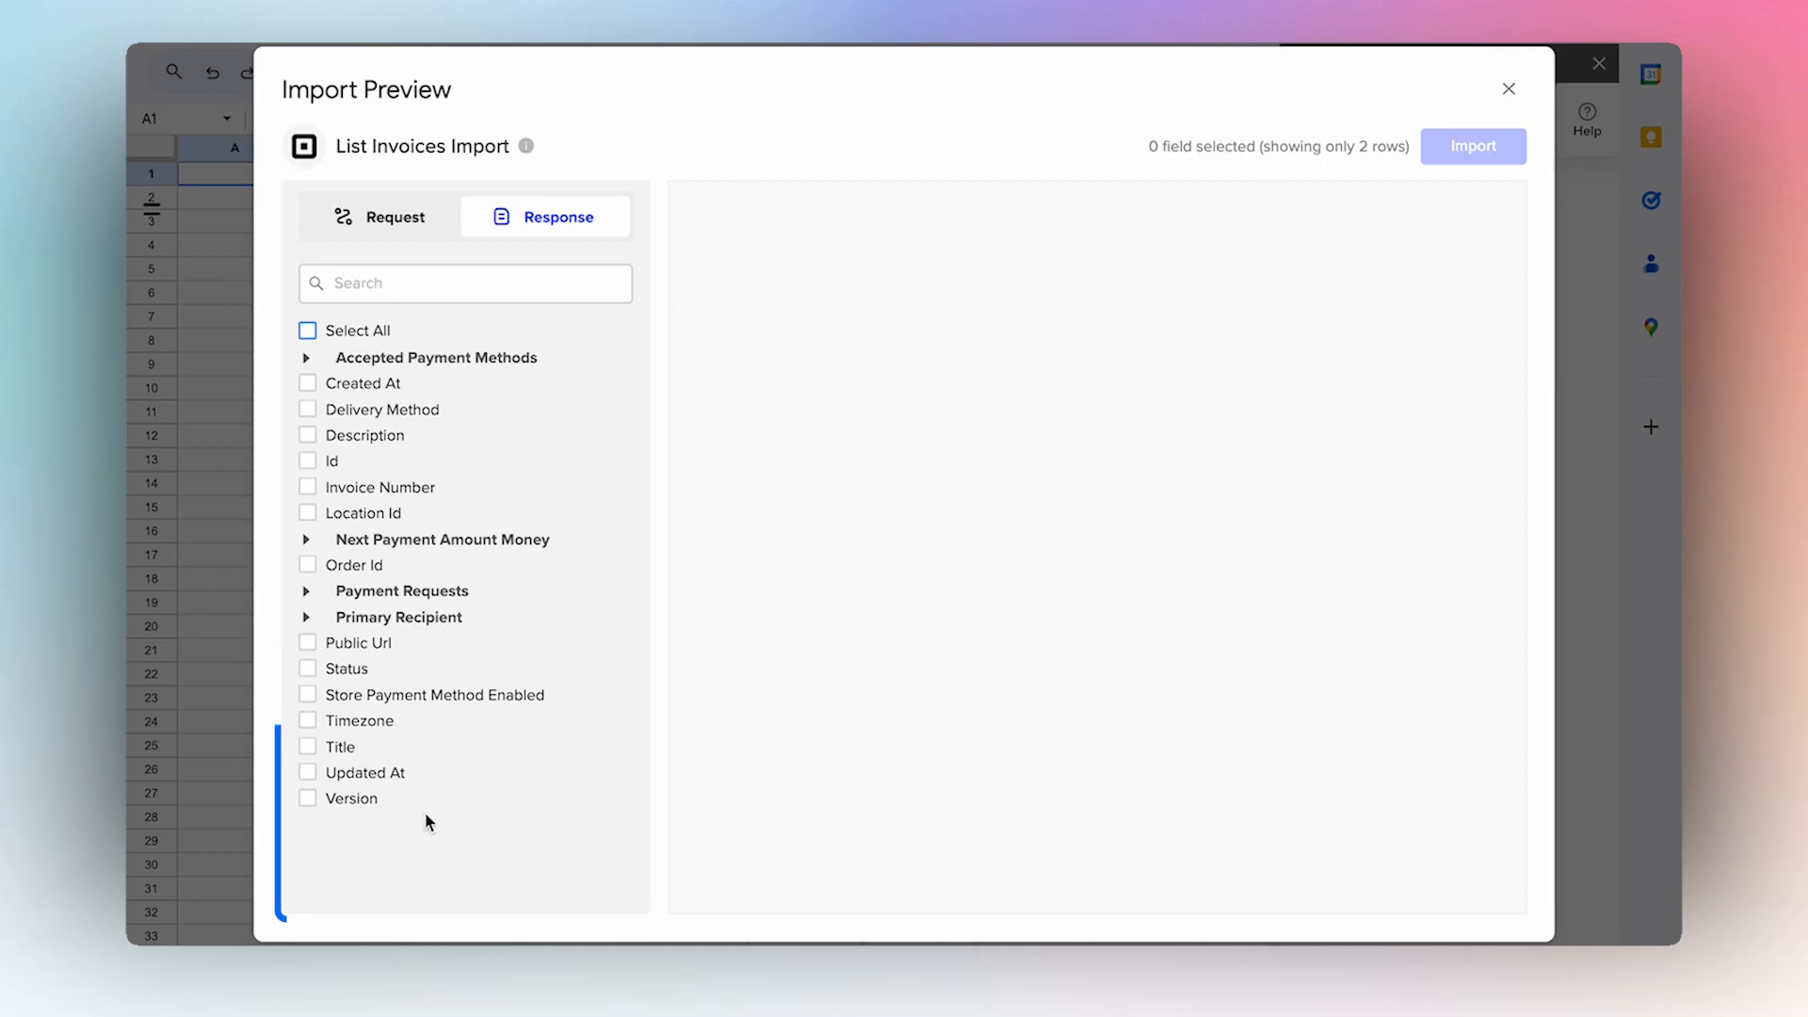
Import the invoices with Title, Order Id, Id, Description, Status, Created At and Updated At fields.
{"action": "left_click", "coordinate": [307, 746]}
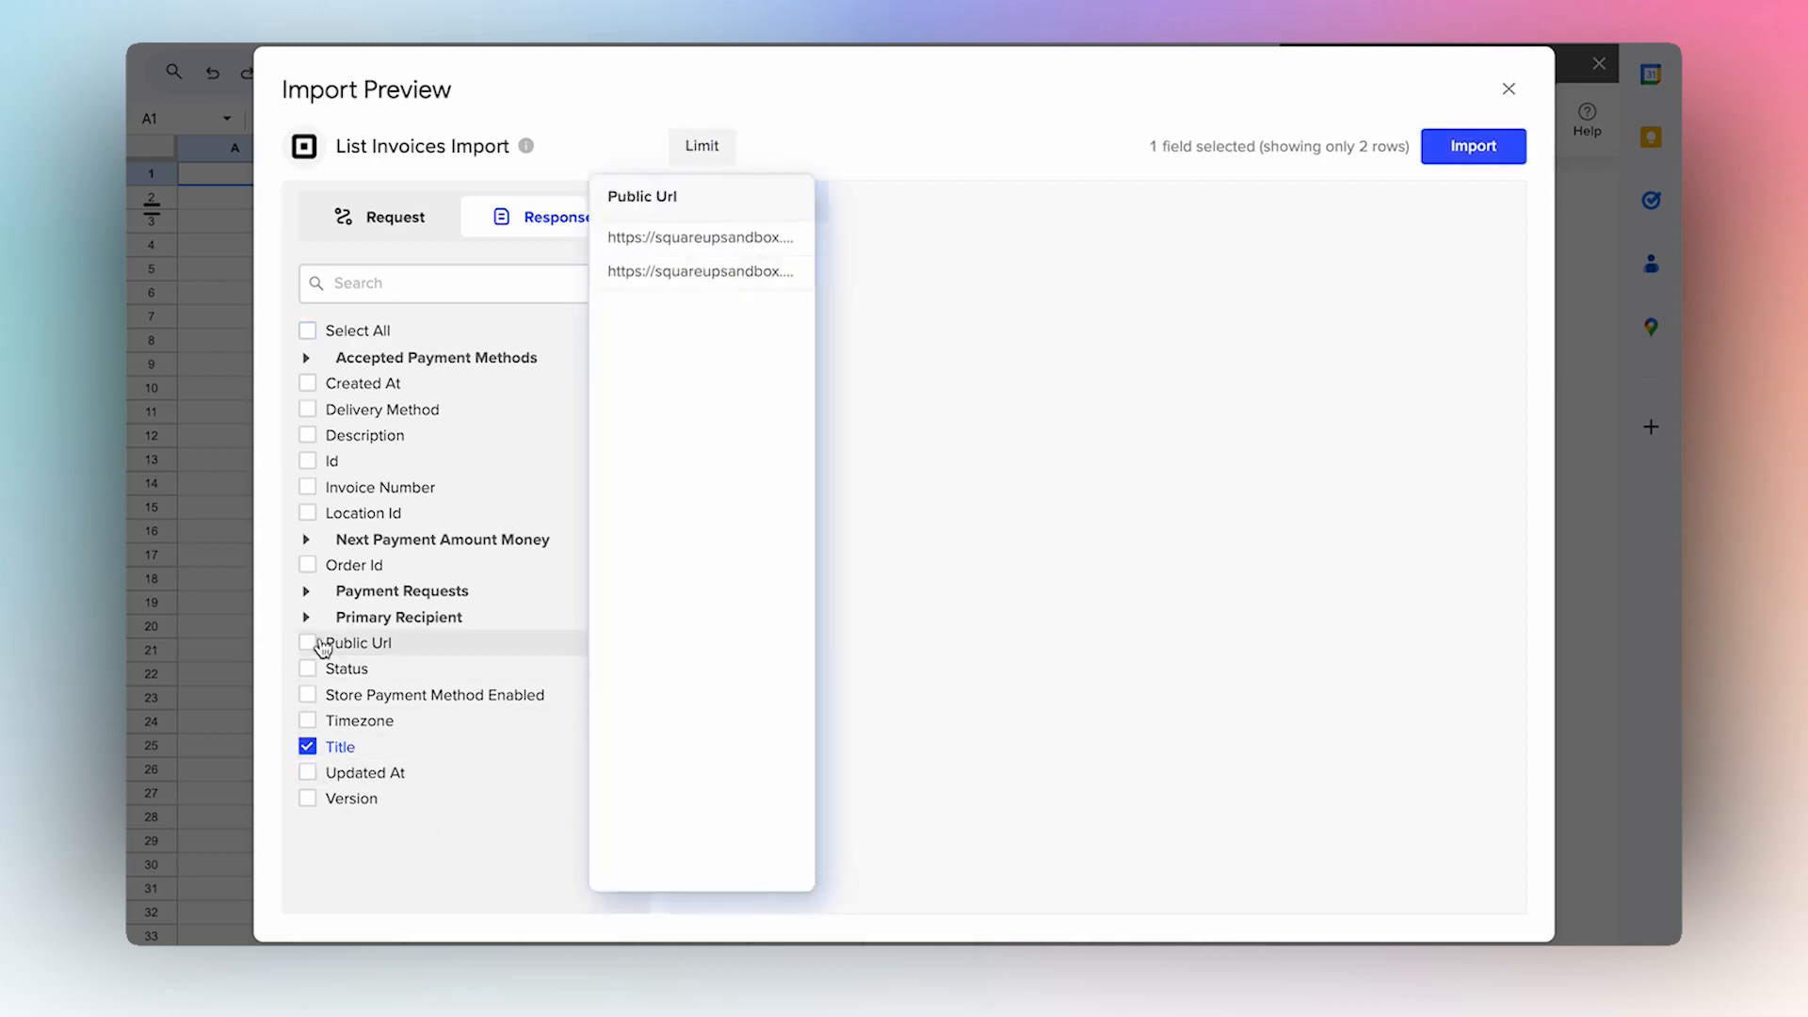
{"action": "left_click", "coordinate": [307, 459]}
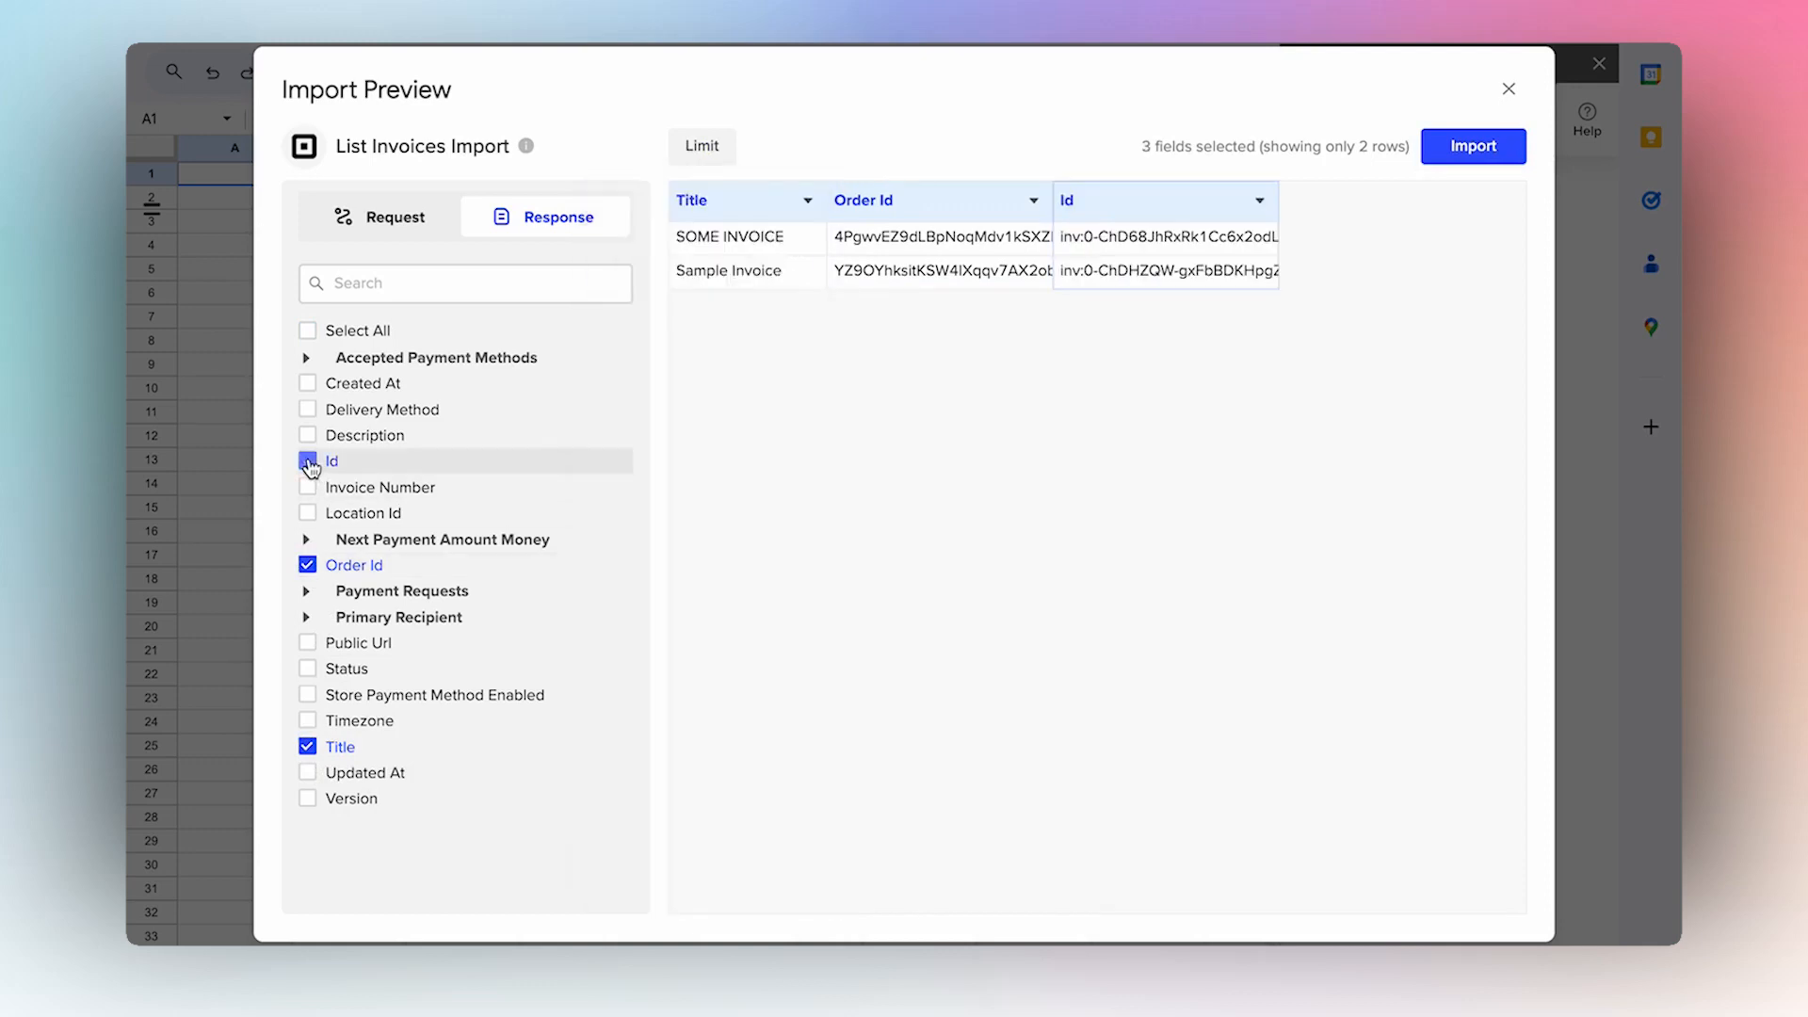
{"action": "left_click", "coordinate": [307, 435]}
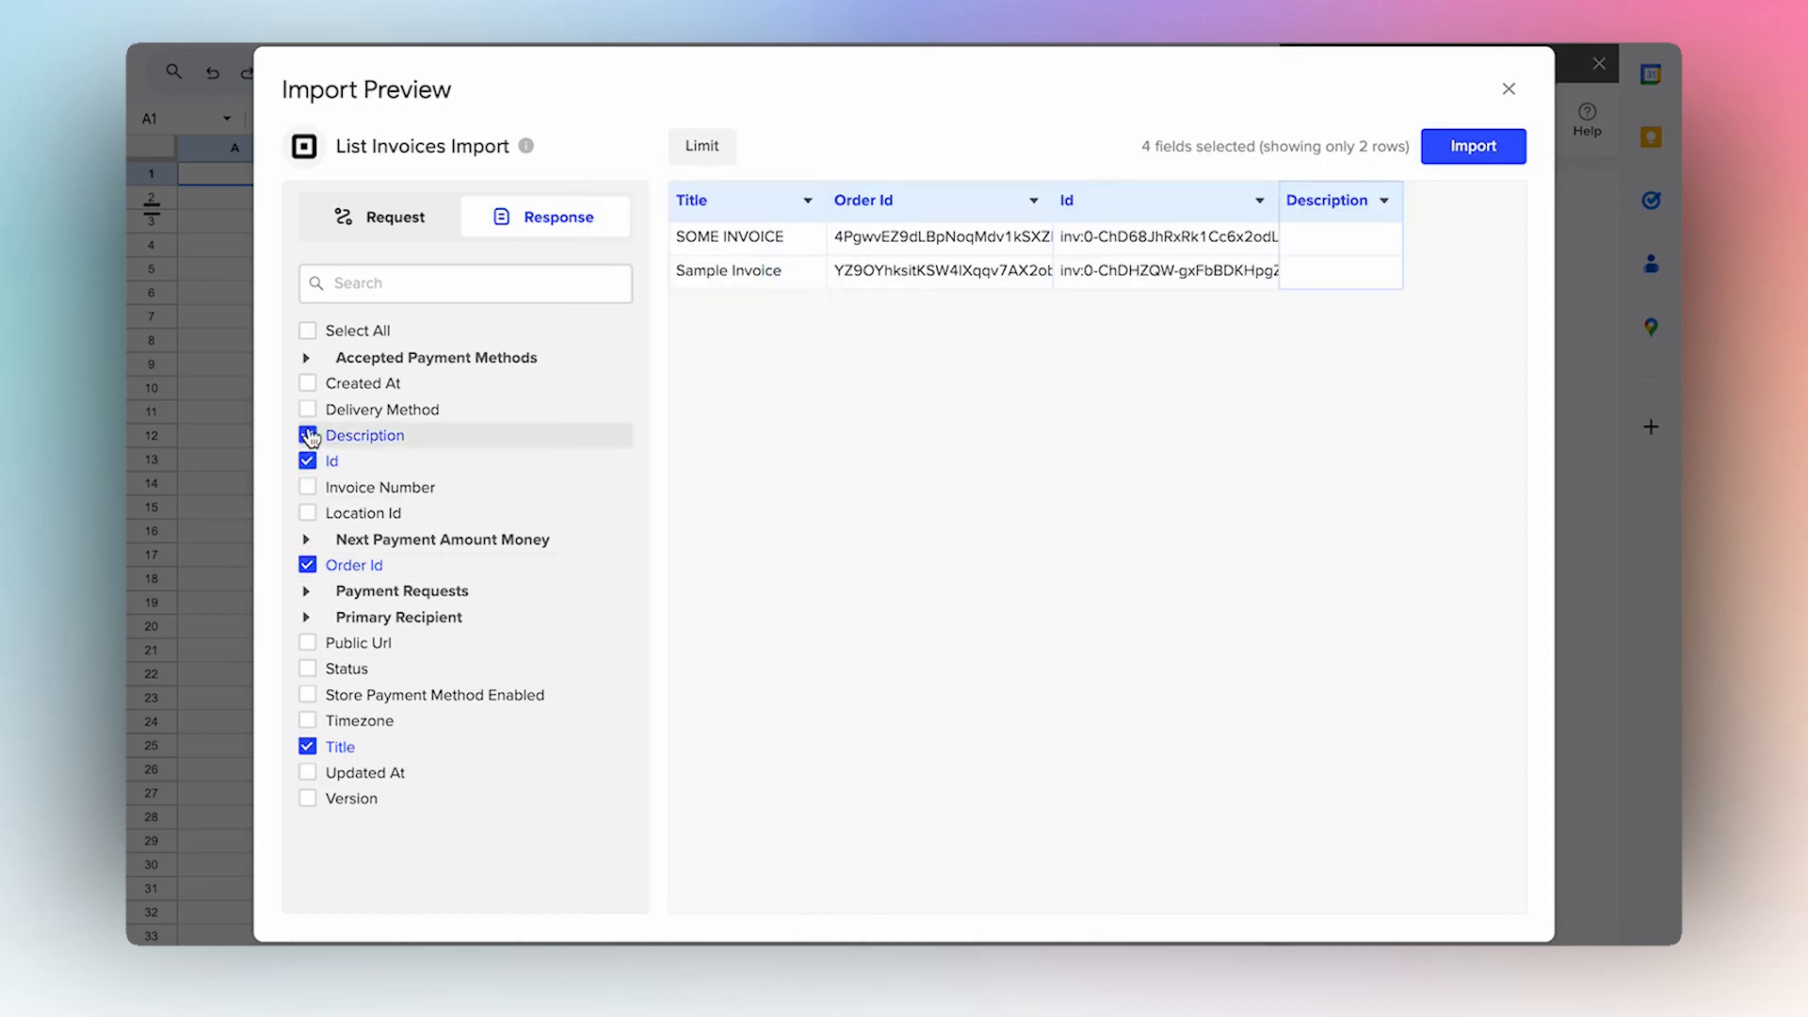
{"action": "left_click", "coordinate": [307, 382]}
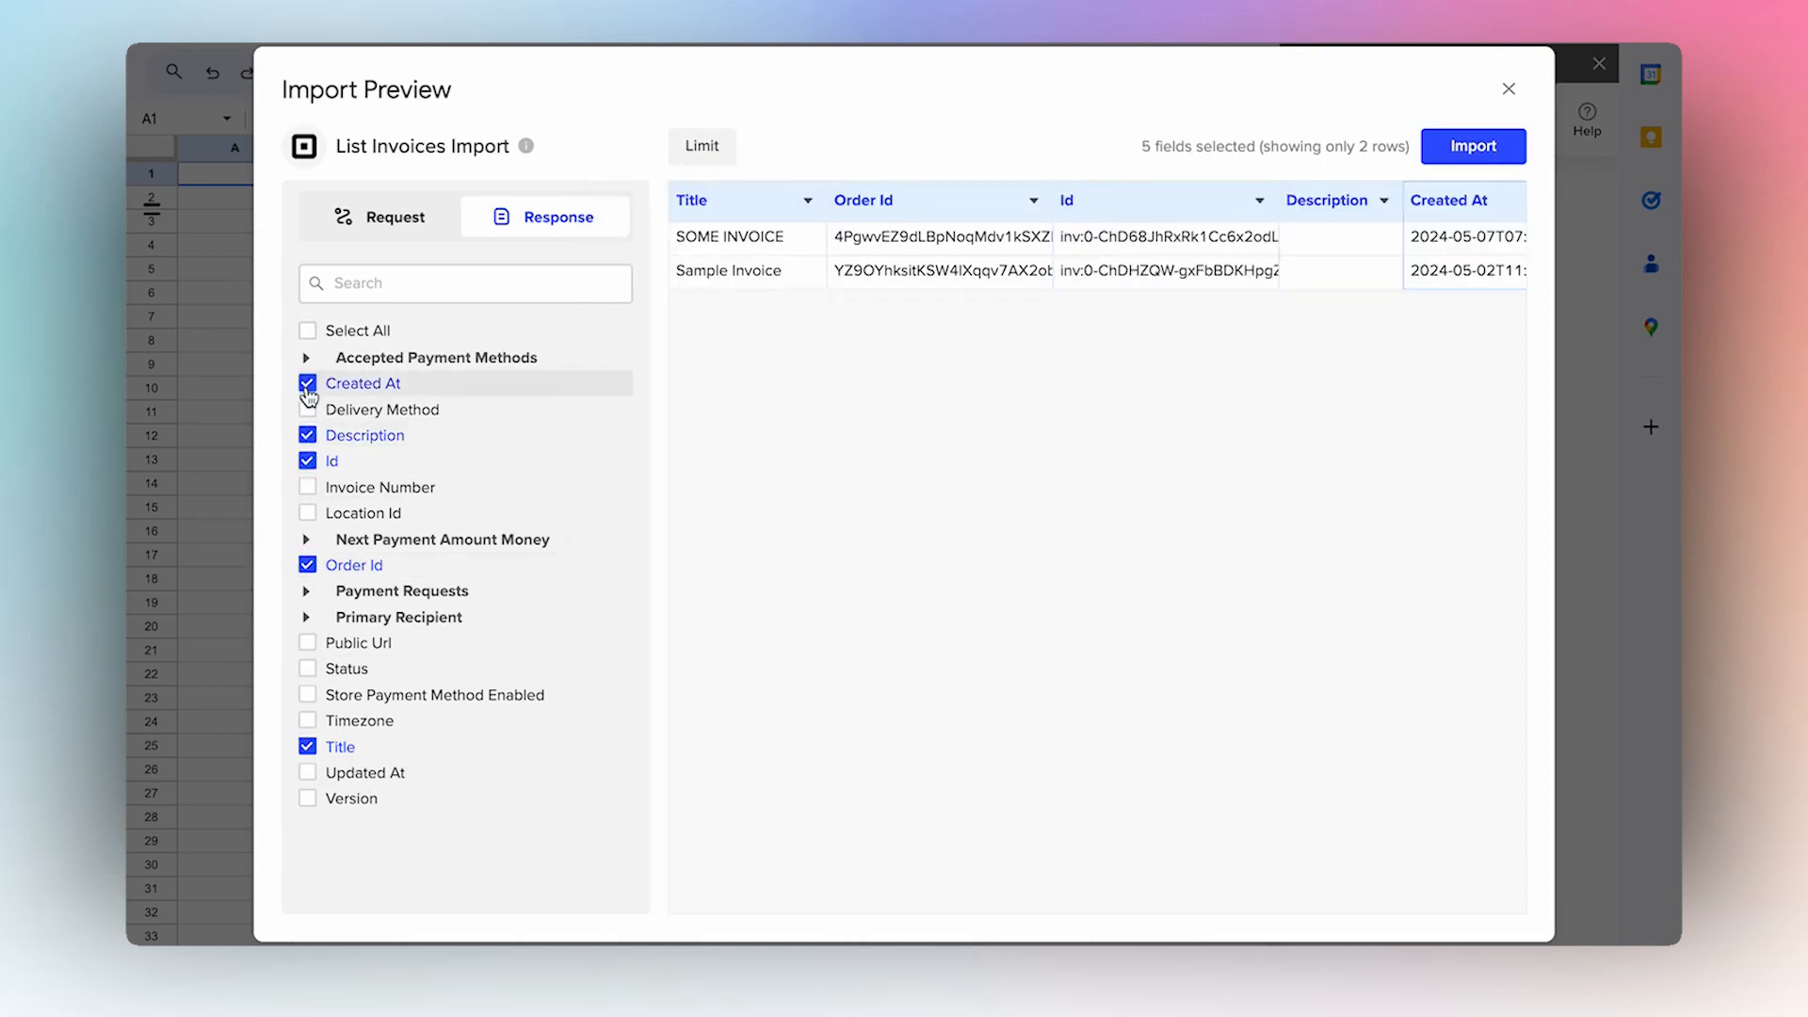
{"action": "left_click", "coordinate": [307, 667]}
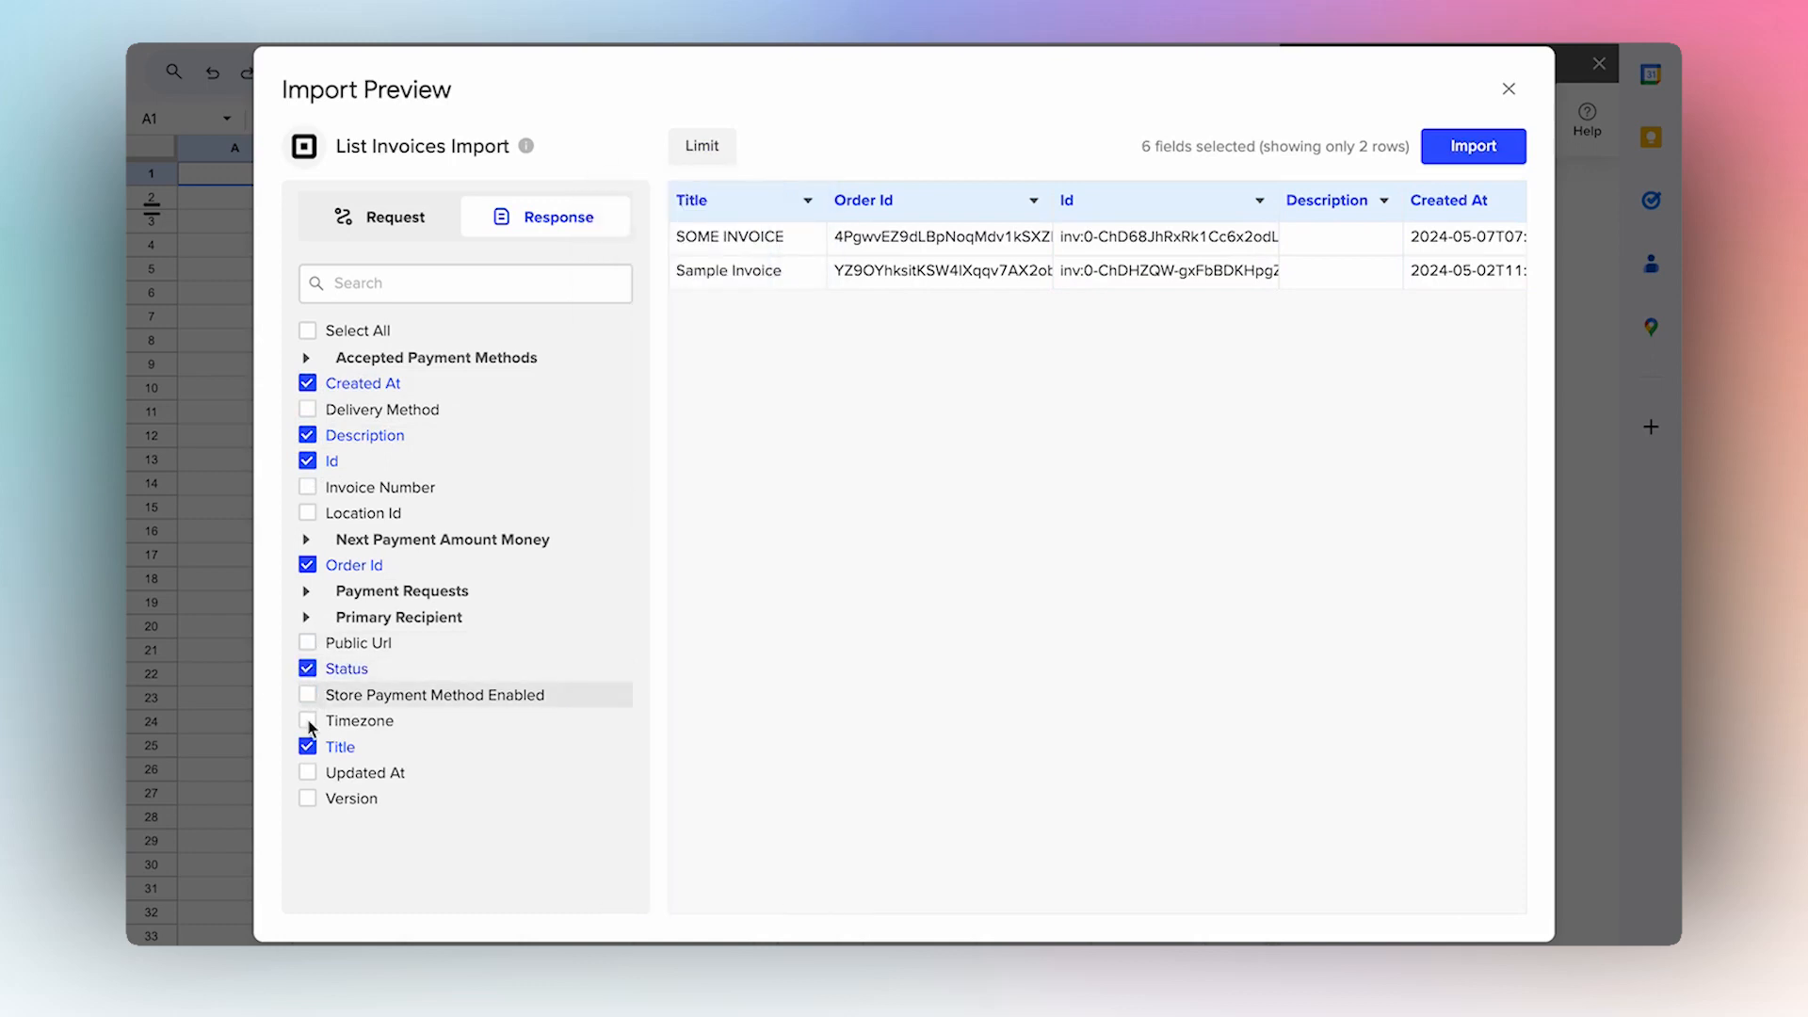
{"action": "left_click", "coordinate": [307, 772]}
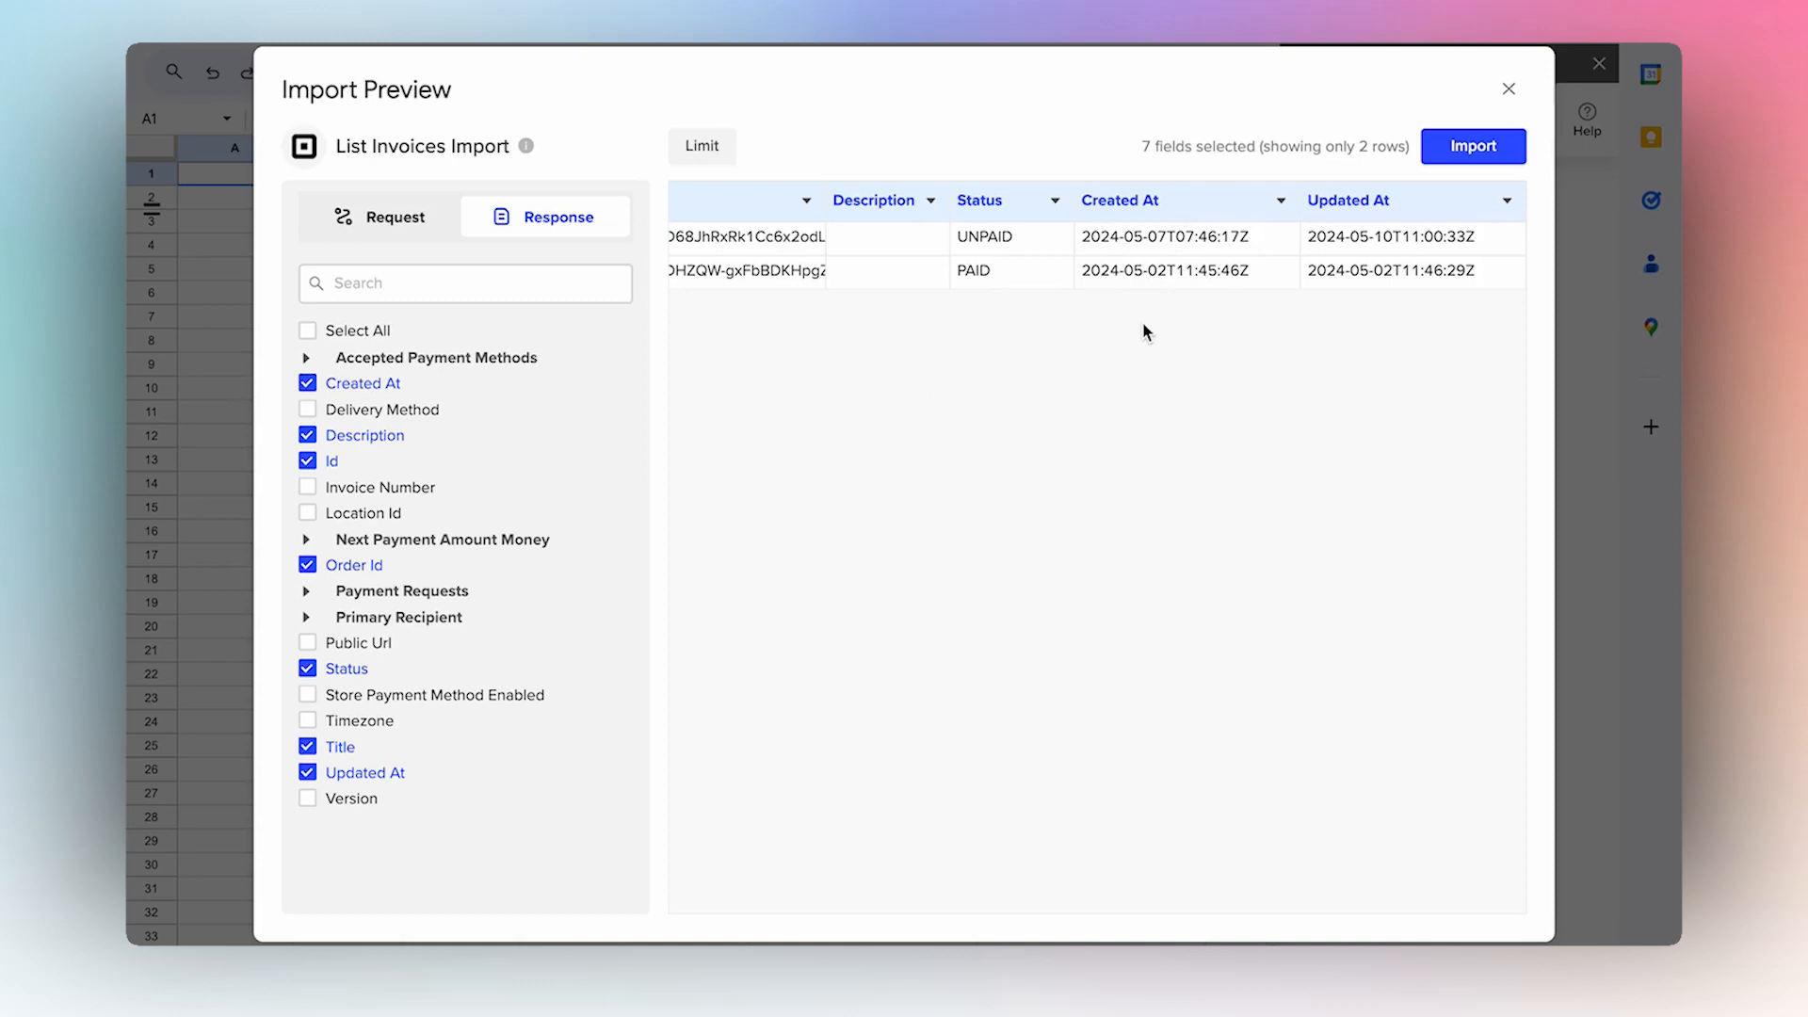
{"action": "mouse_move", "coordinate": [1119, 384]}
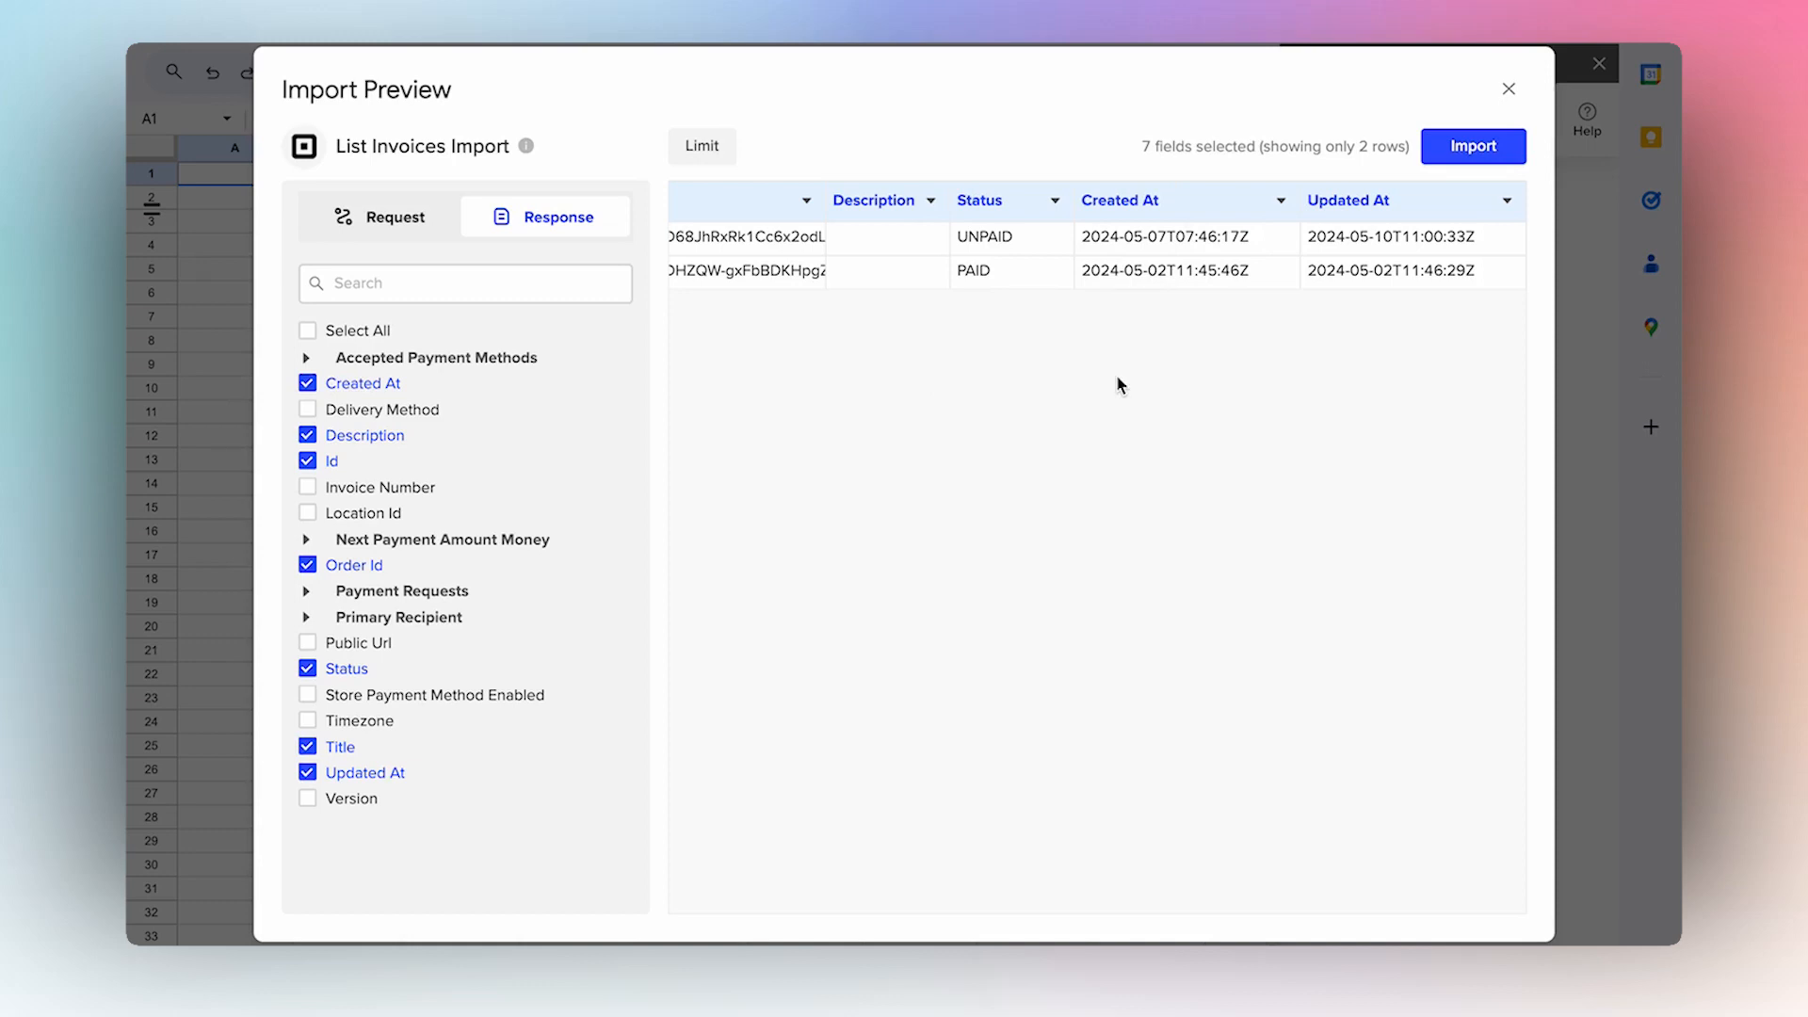
{"action": "left_click", "coordinate": [1473, 147]}
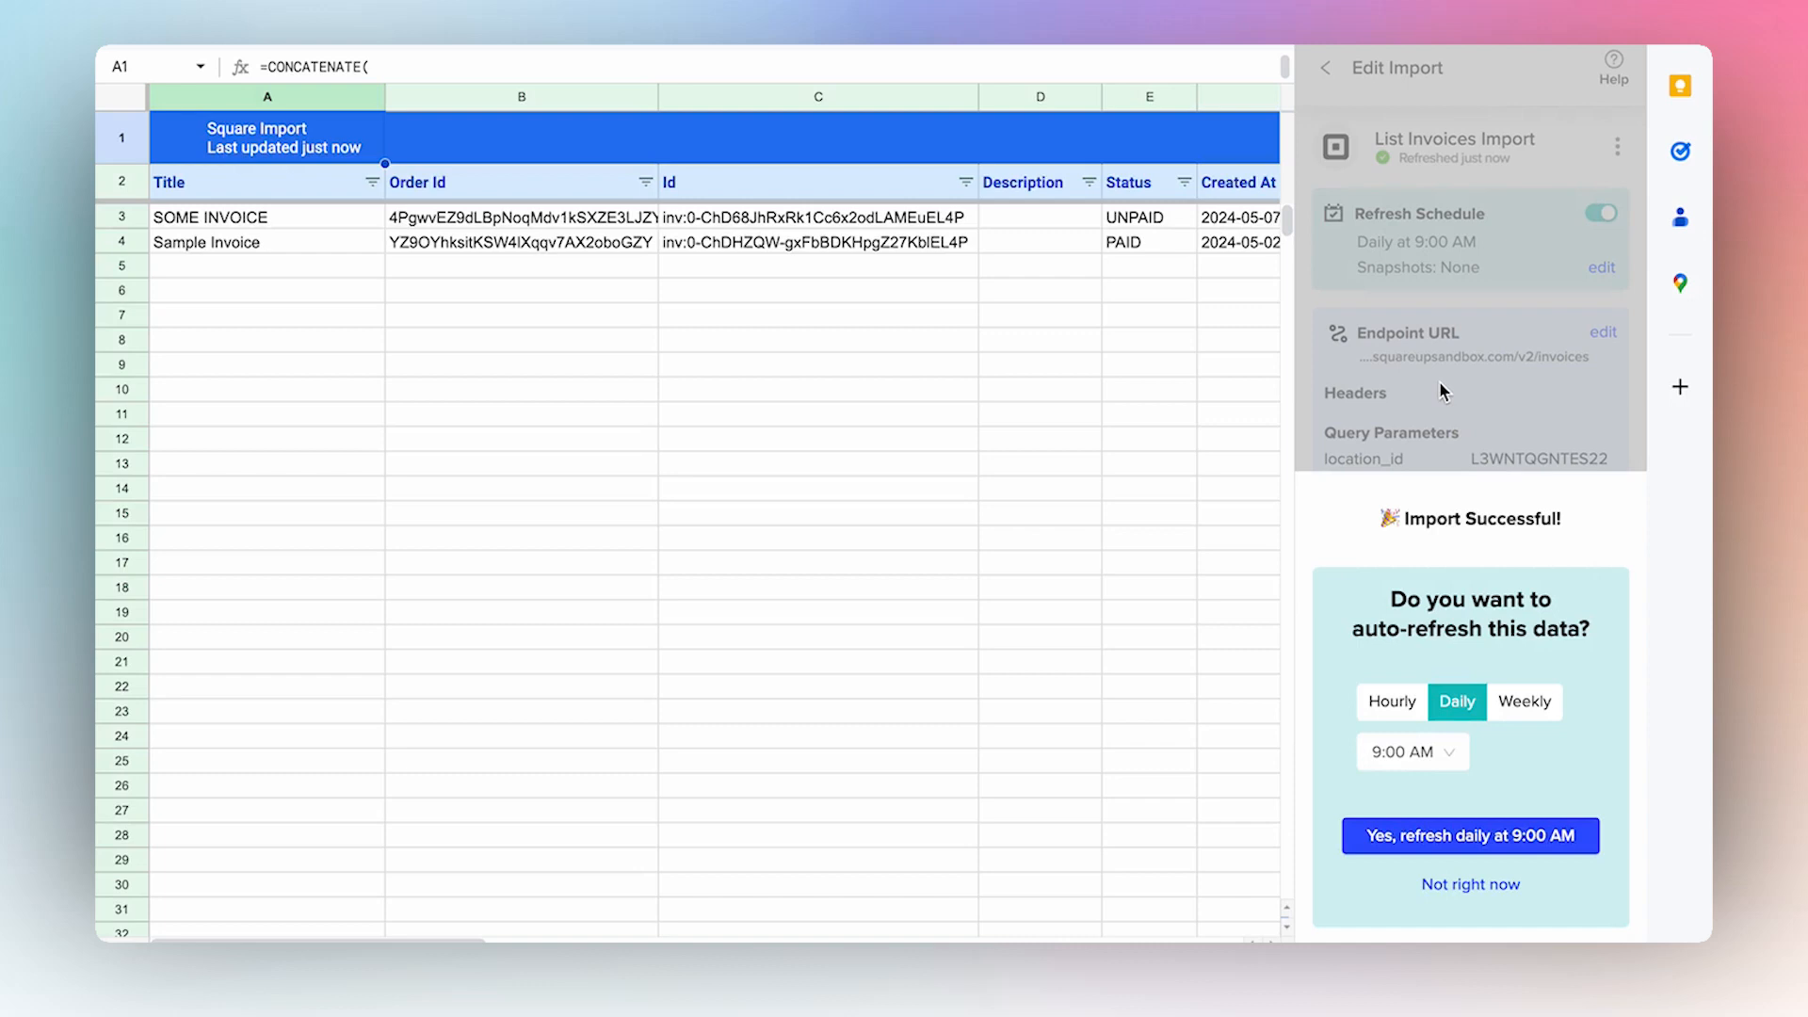
Schedule the Square import to auto-refresh daily at 9:00 AM.
{"action": "left_click", "coordinate": [1456, 701]}
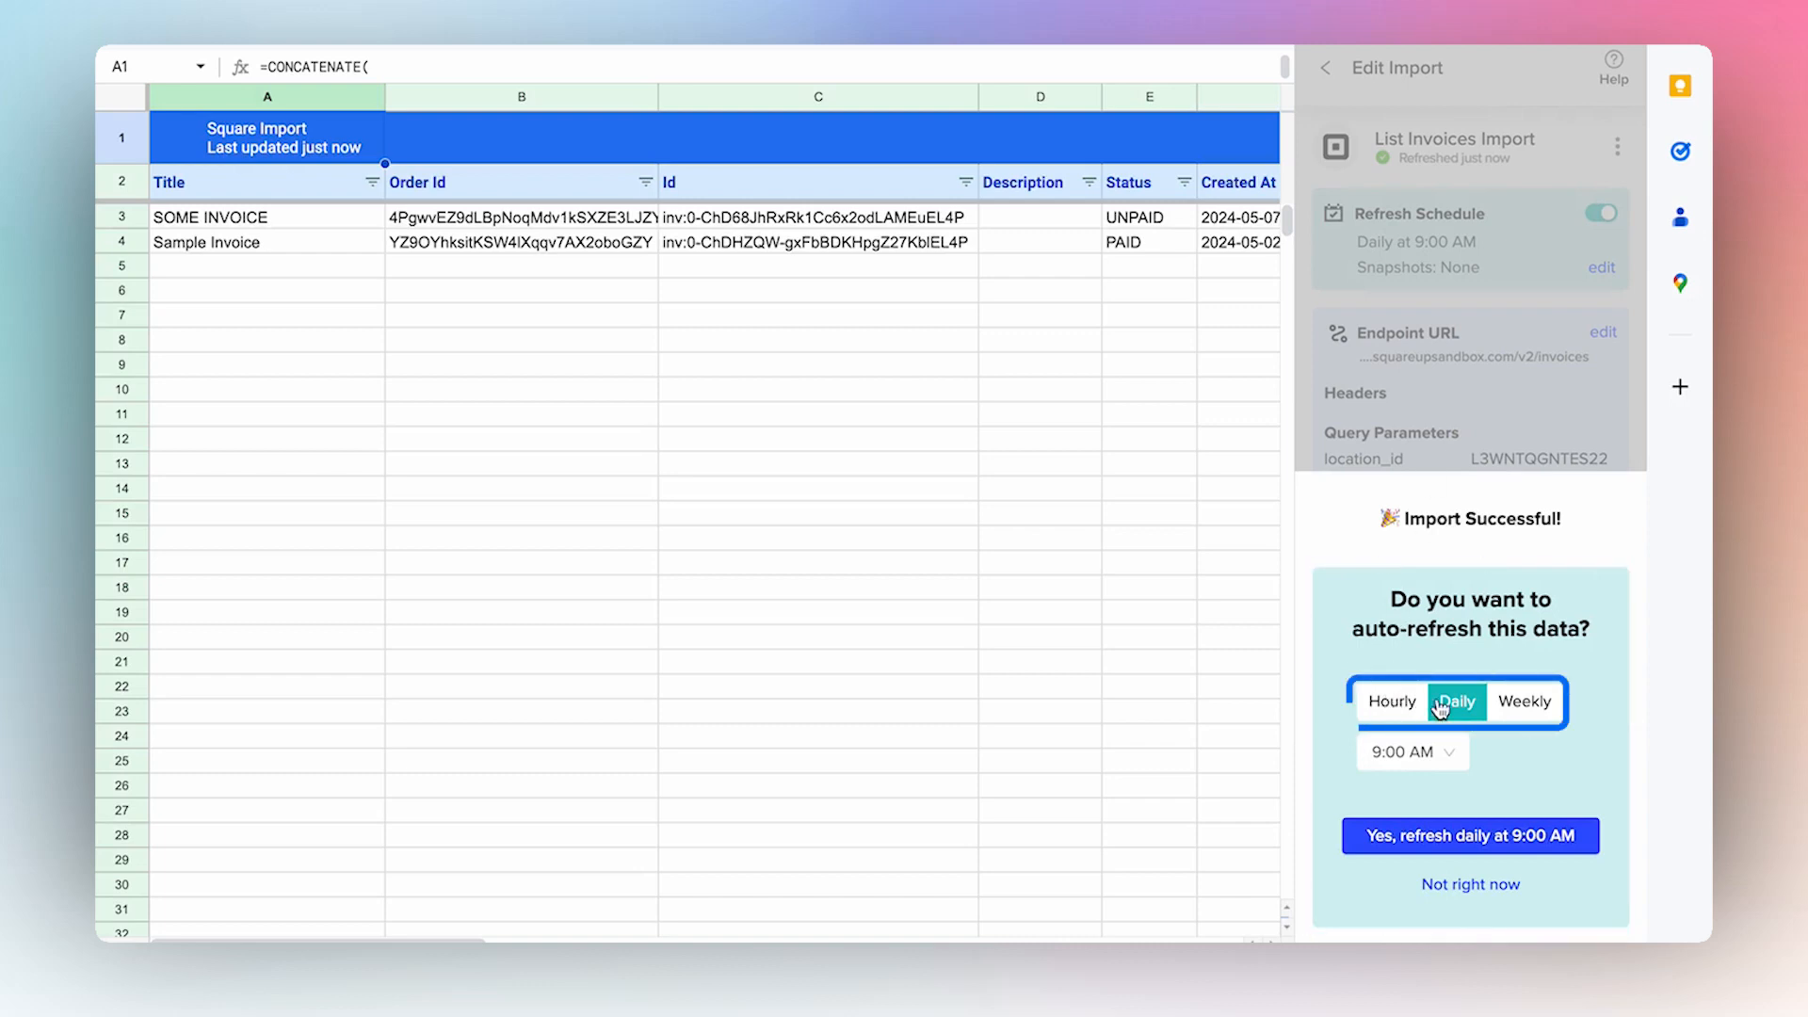
{"action": "mouse_move", "coordinate": [1524, 703]}
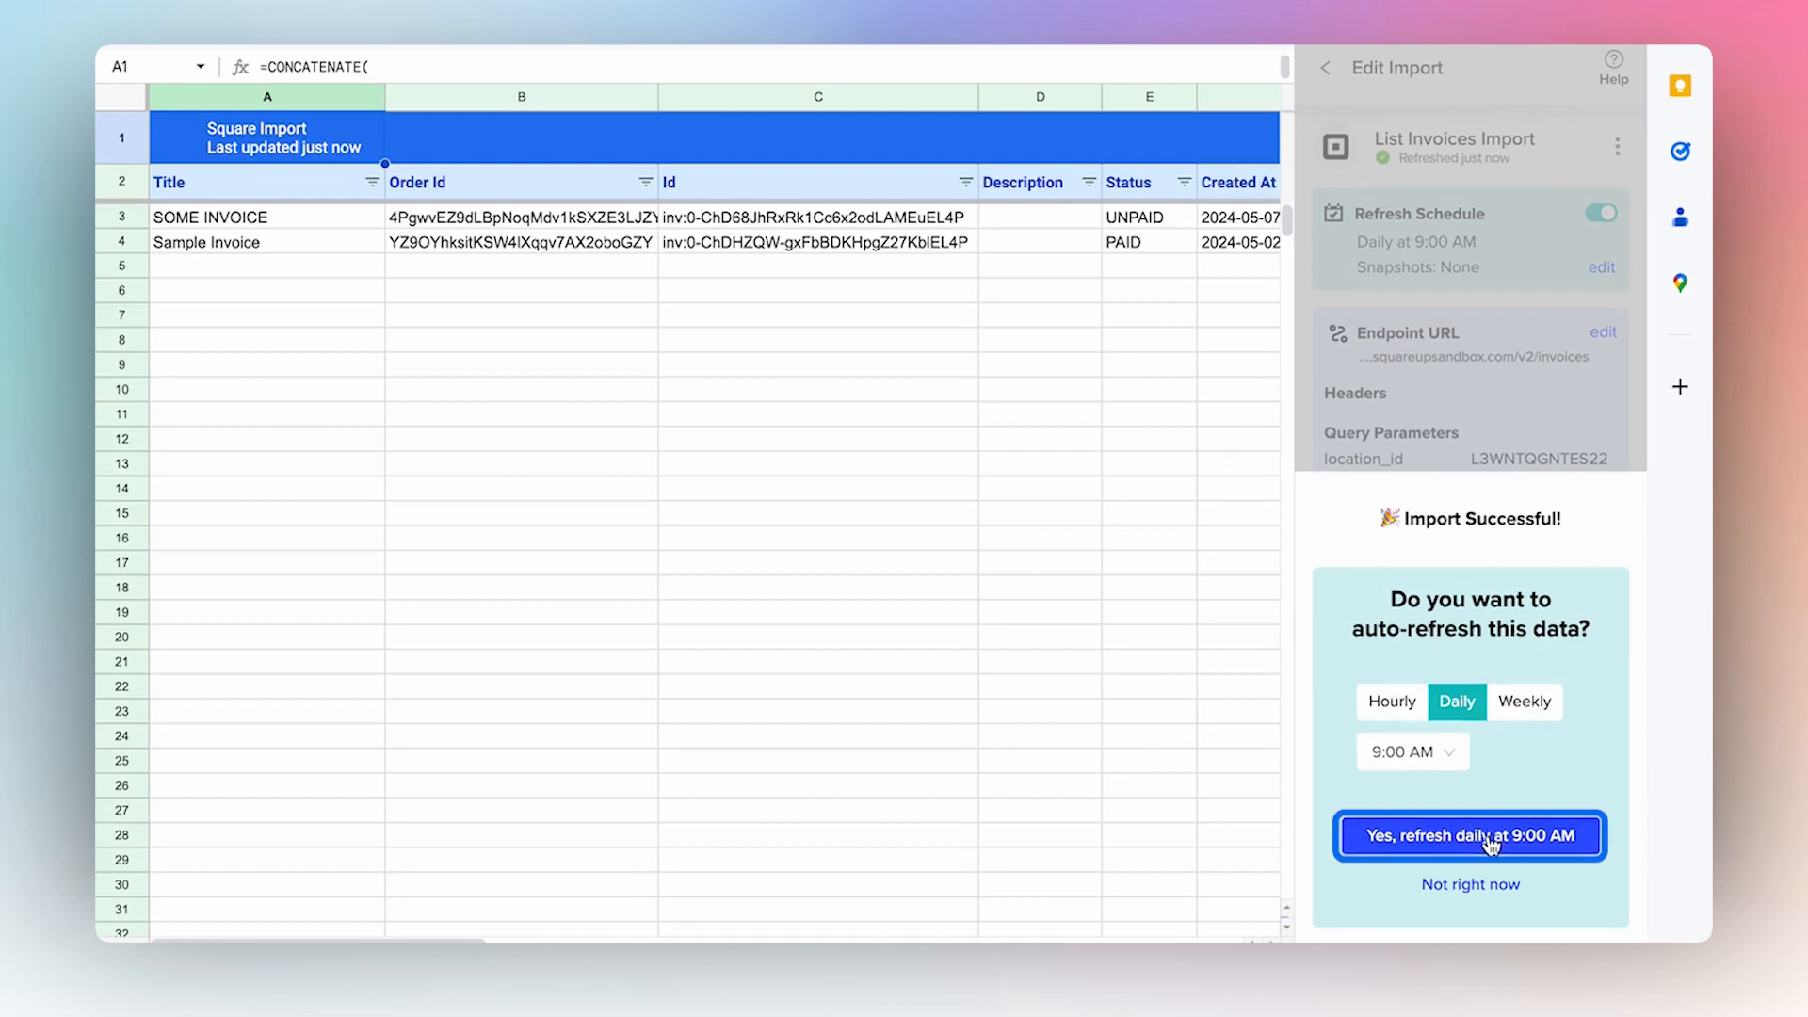
{"action": "left_click", "coordinate": [1469, 837]}
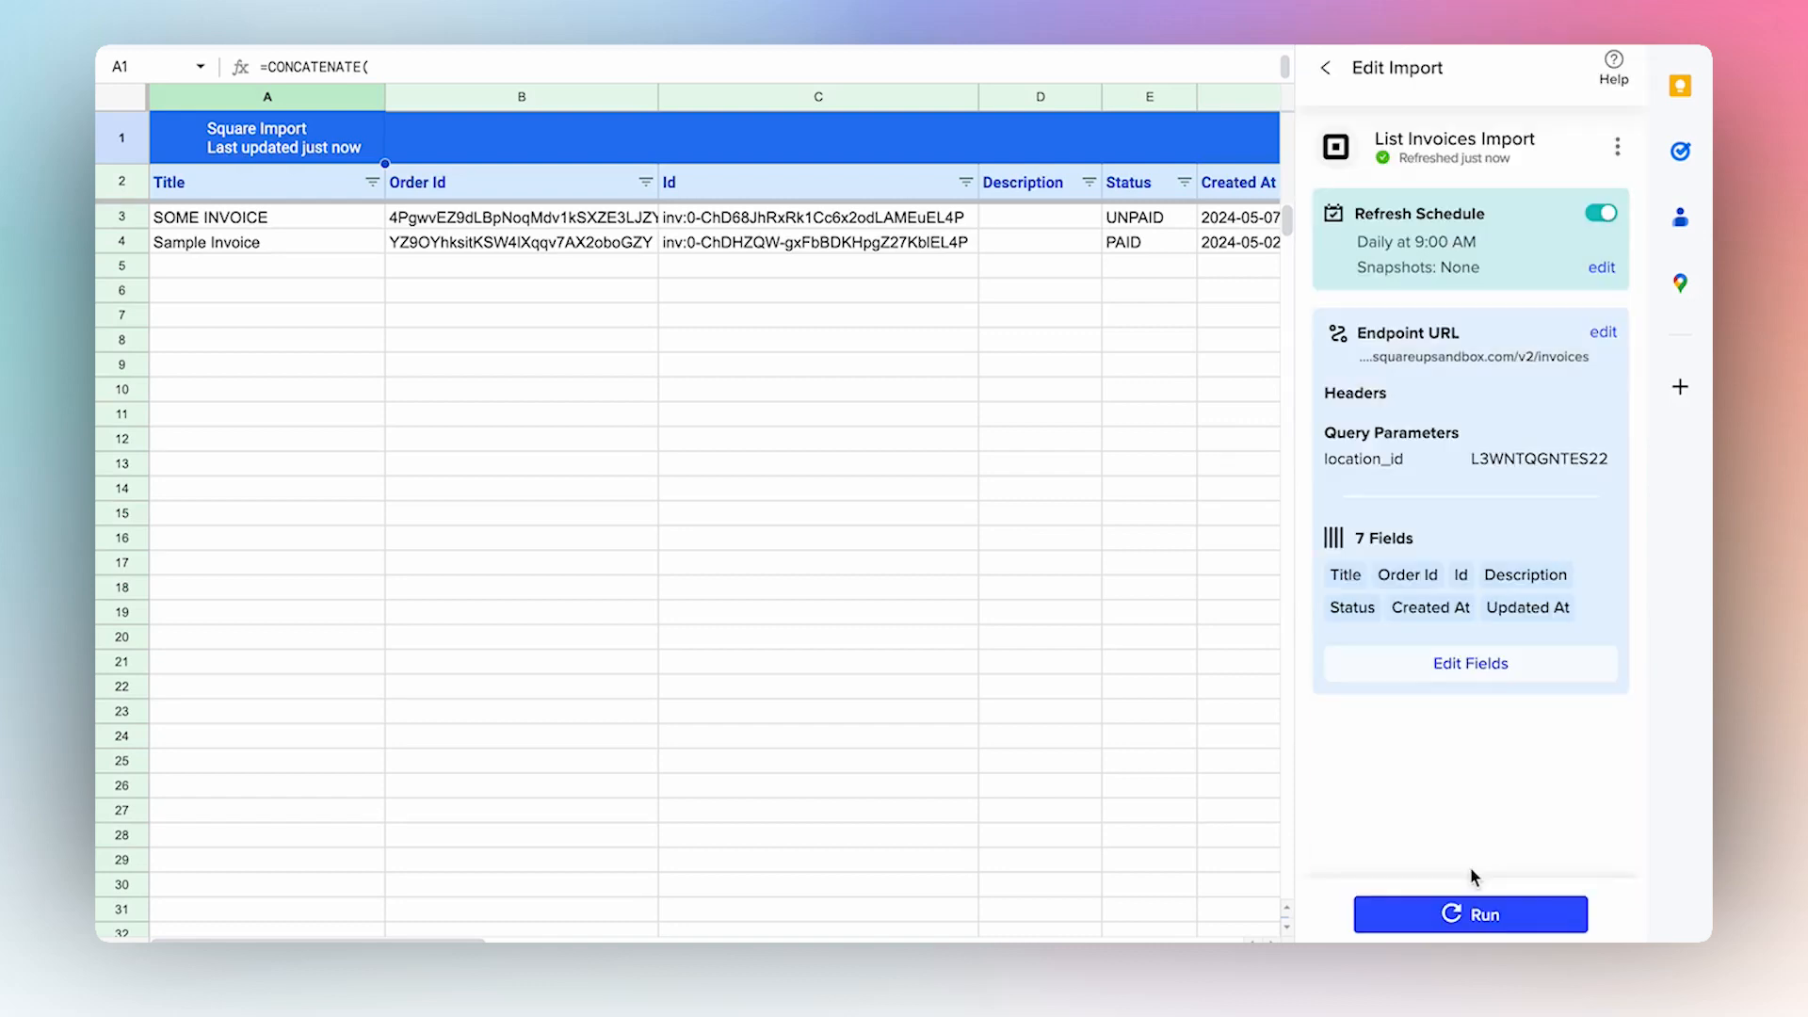